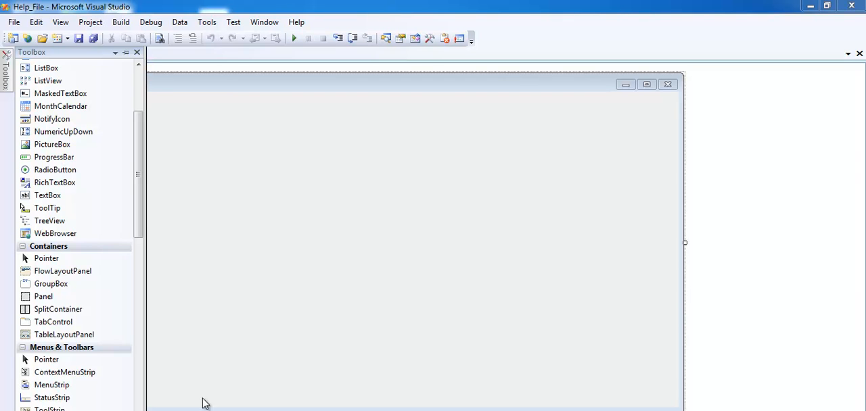
mouse_move(402, 208)
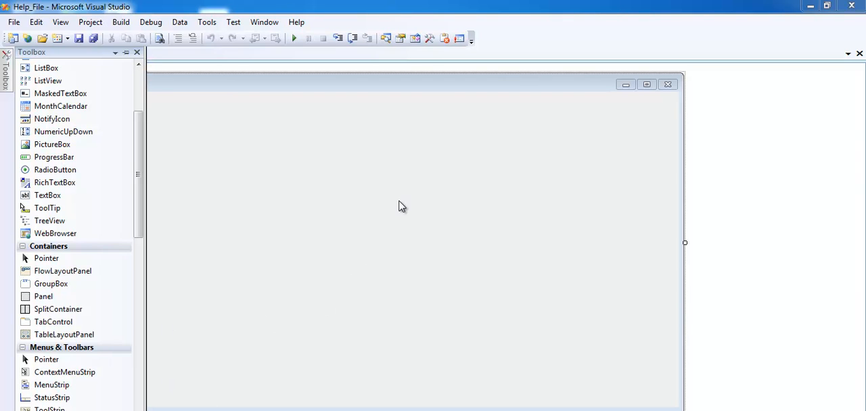
mouse_move(332, 240)
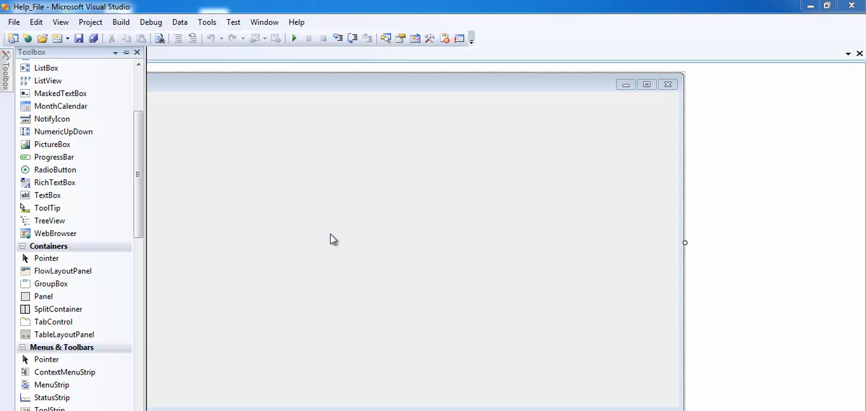
mouse_move(57, 327)
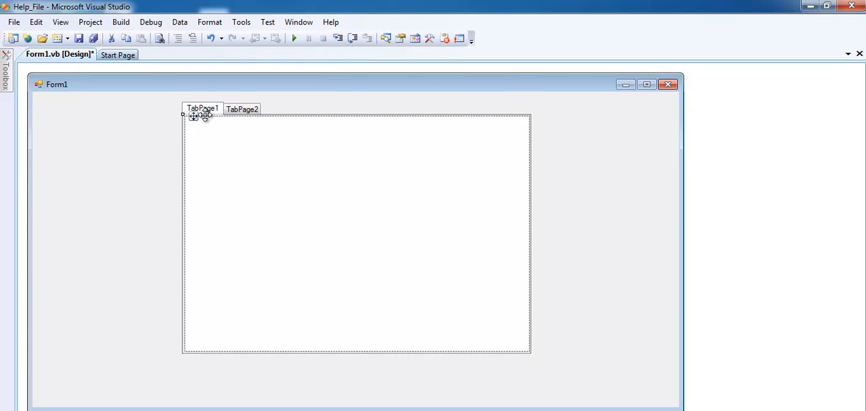
- Move the tab control to Form1's top-left and stretch it to fill the form, leaving heading room above
drag(203, 115, 73, 111)
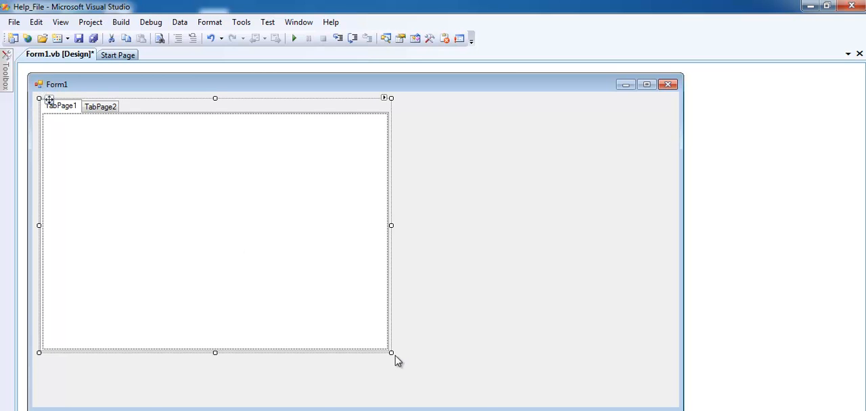
drag(391, 352, 628, 386)
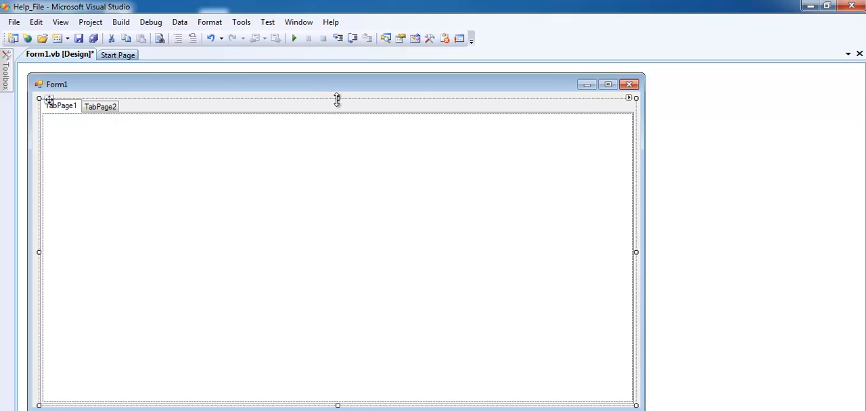
drag(338, 98, 343, 114)
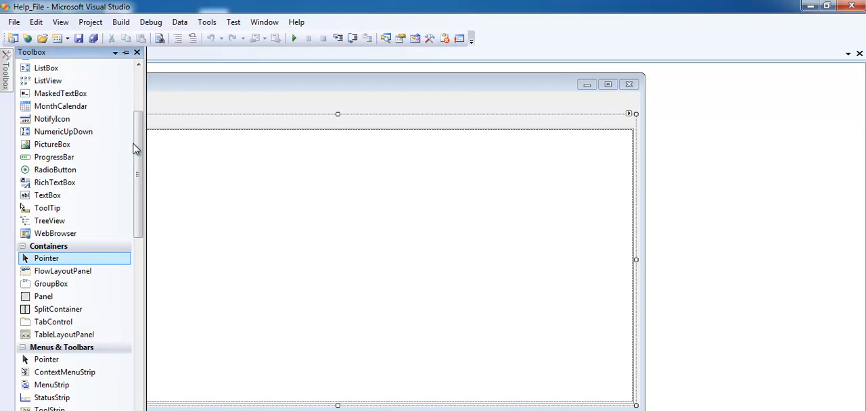
- Caption the heading label 'Information System' above the tabs and add a matching label inside TabPage1
scroll(up, 3)
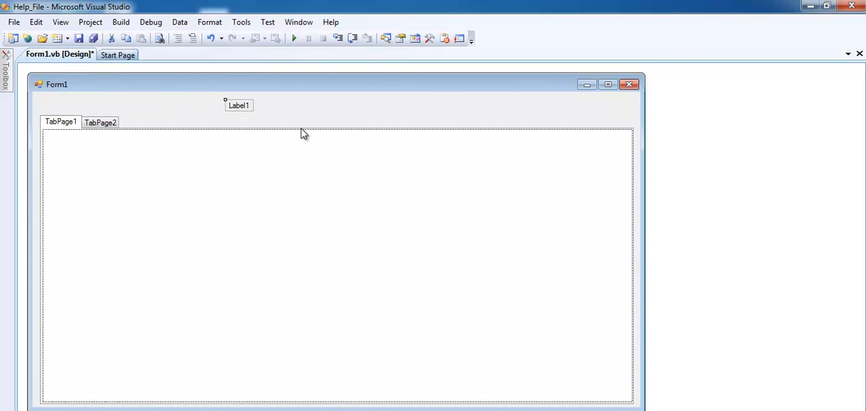
click(238, 105)
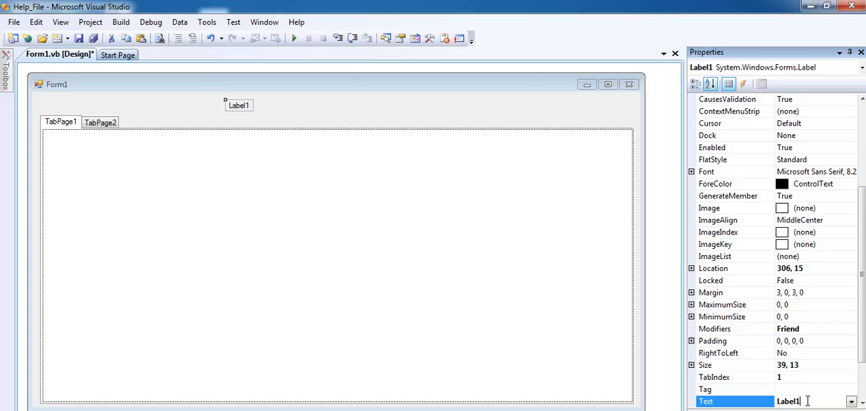
text(H)
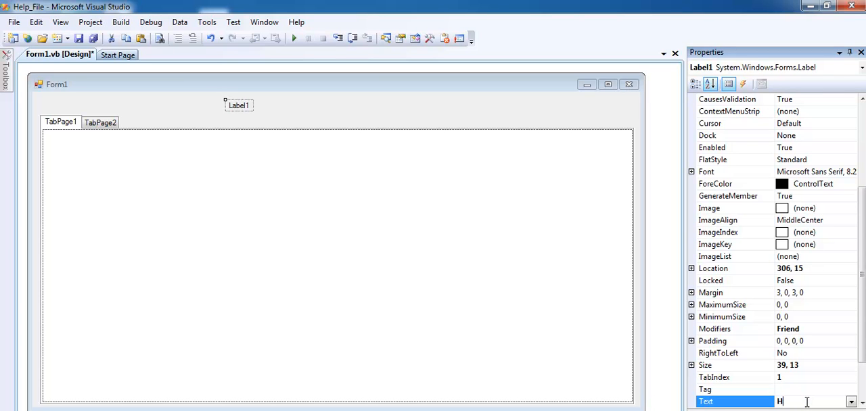
text(elp)
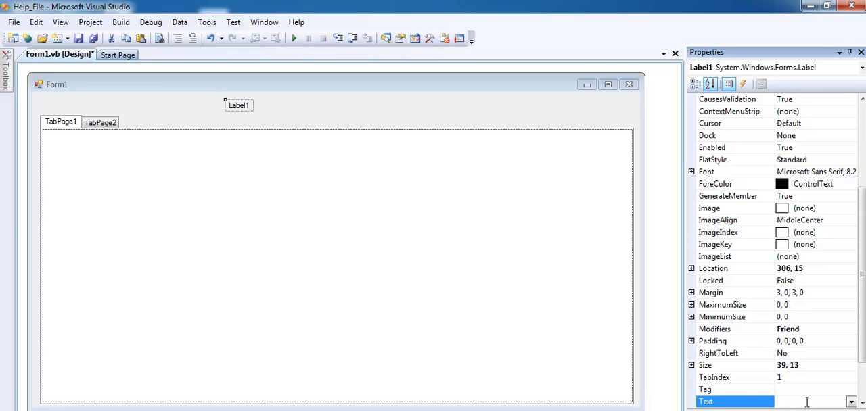
text(Infor)
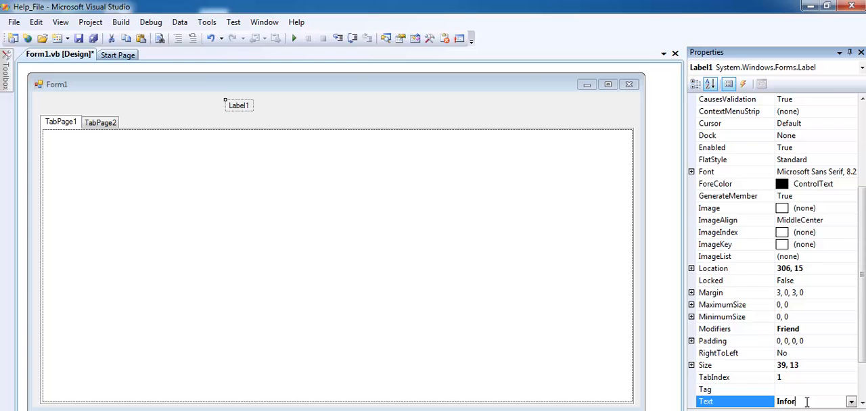
text(mation System)
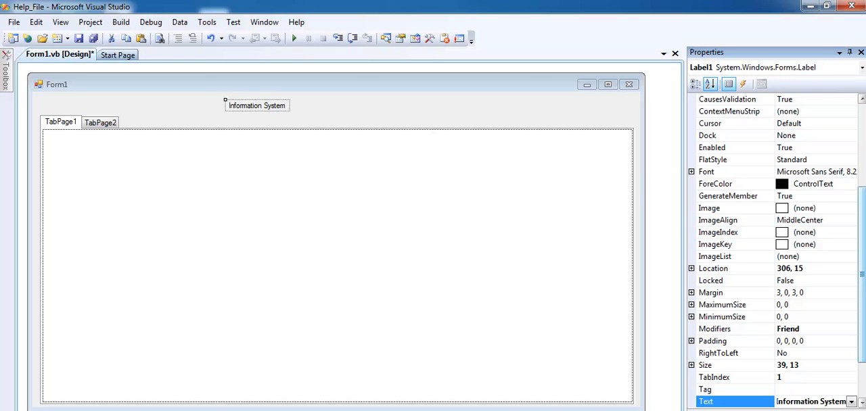
scroll(up, 3)
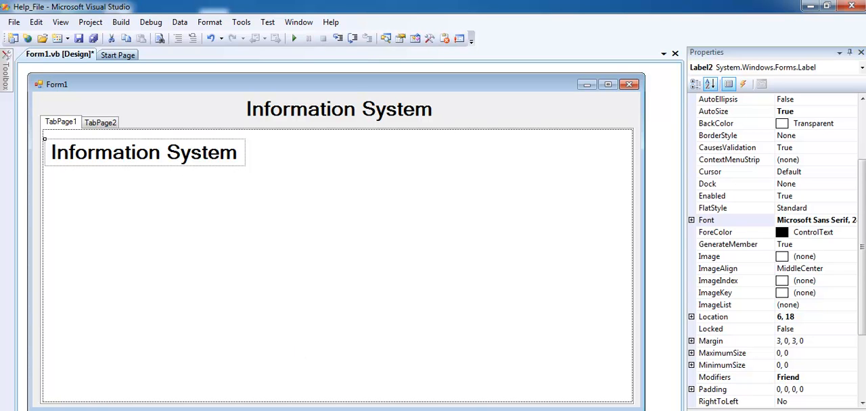
mouse_move(328, 267)
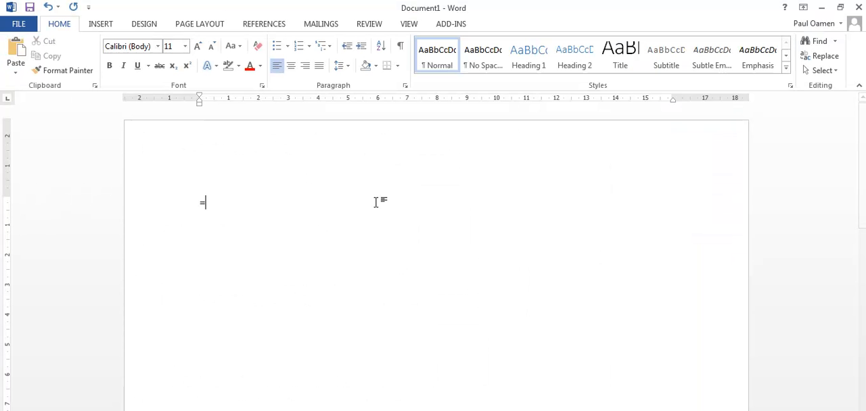
- Generate filler paragraphs in Word with =rand(8,8) and select them for copying
text(rand)
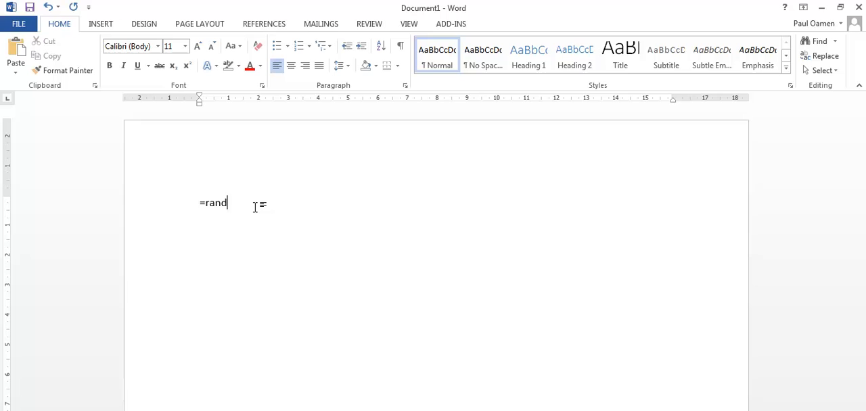
text(()
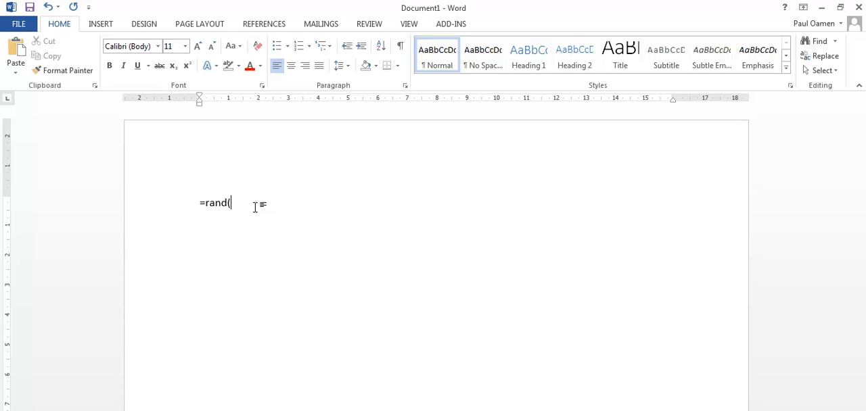
text(8)
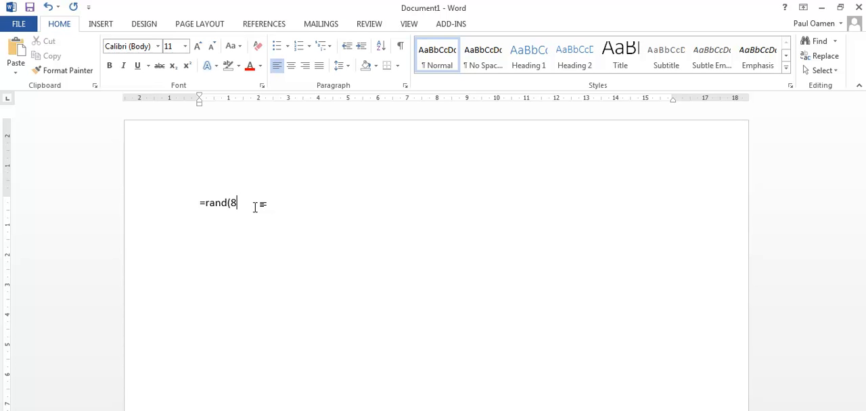
text(,8))
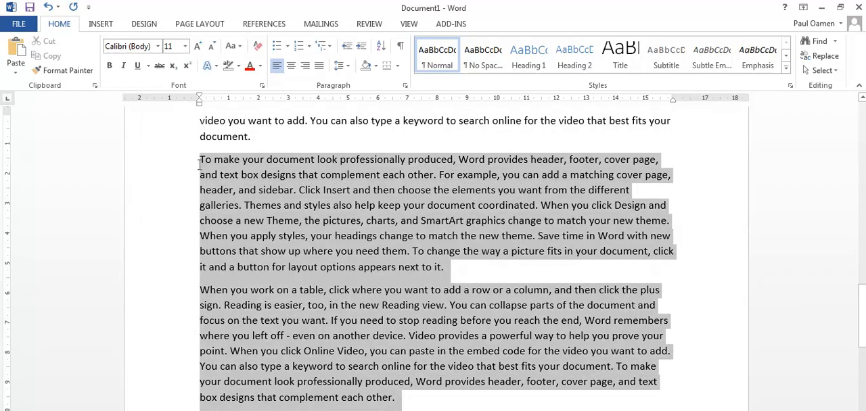
scroll(up, 3)
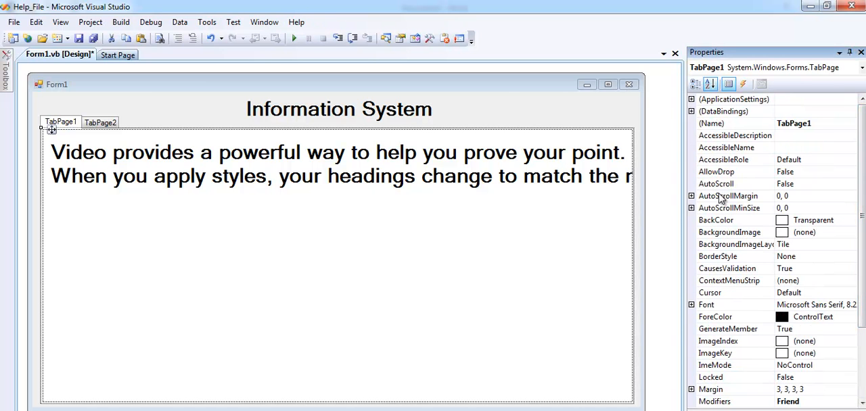
mouse_move(796, 201)
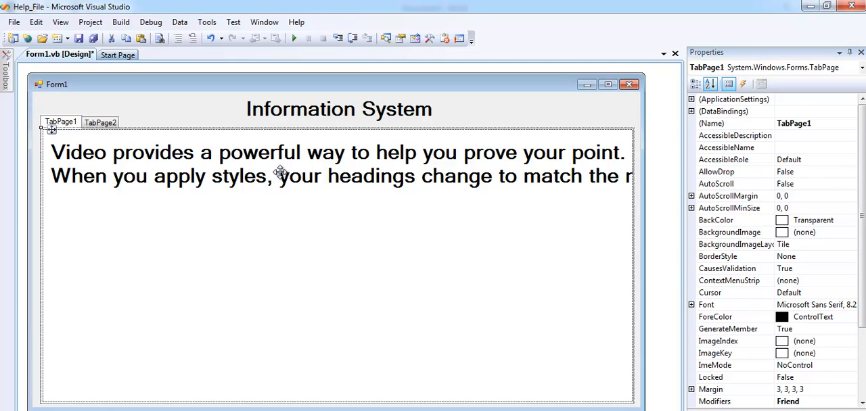
- Turn off Label2's AutoSize, stretch it to fill TabPage1 and give it a smaller font size
click(271, 176)
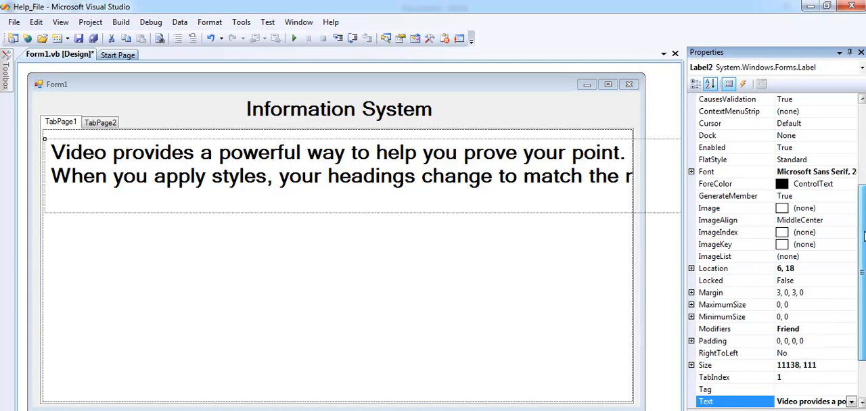
click(851, 208)
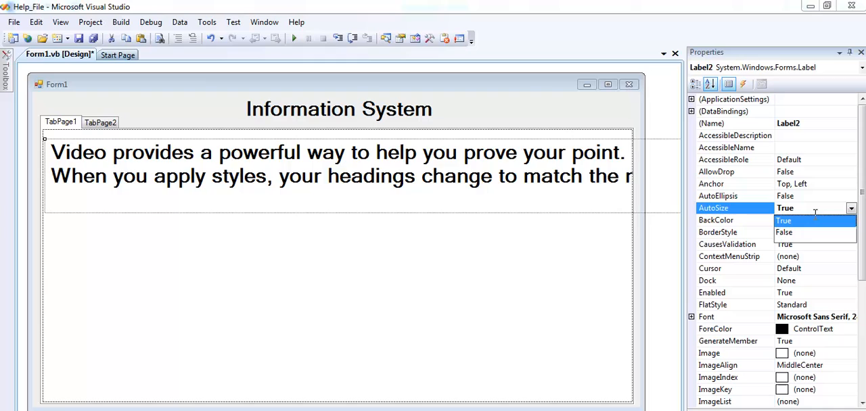
click(785, 233)
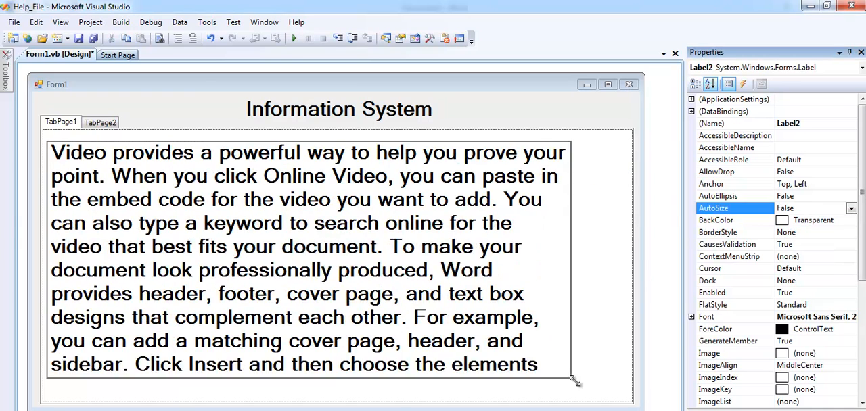
drag(574, 381, 609, 393)
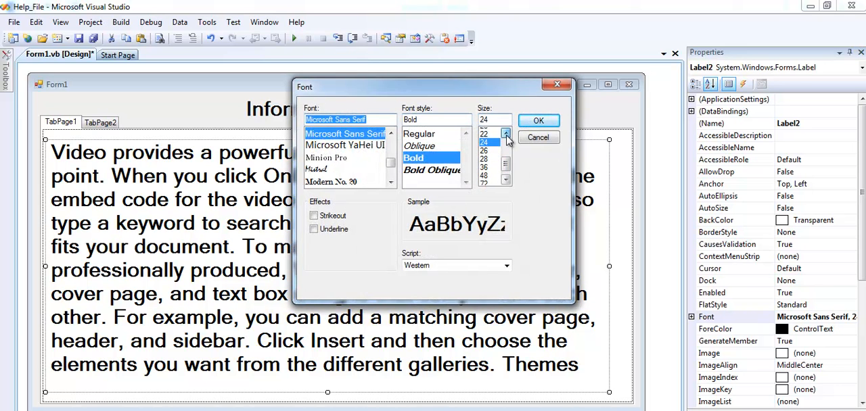
click(507, 129)
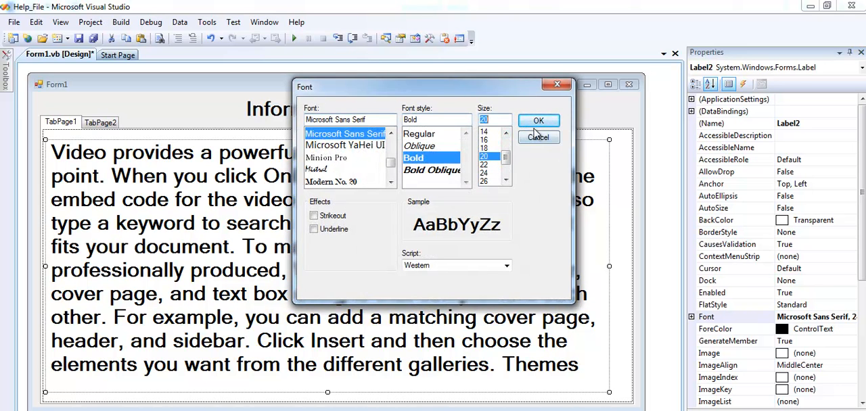
click(539, 120)
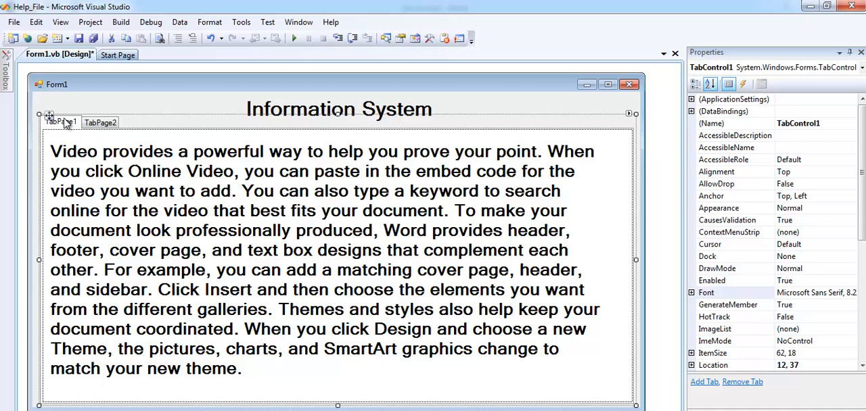
- Name the tab pages 'System Info' and 'Help' in the TabPage Collection Editor and show the Help page
scroll(down, 3)
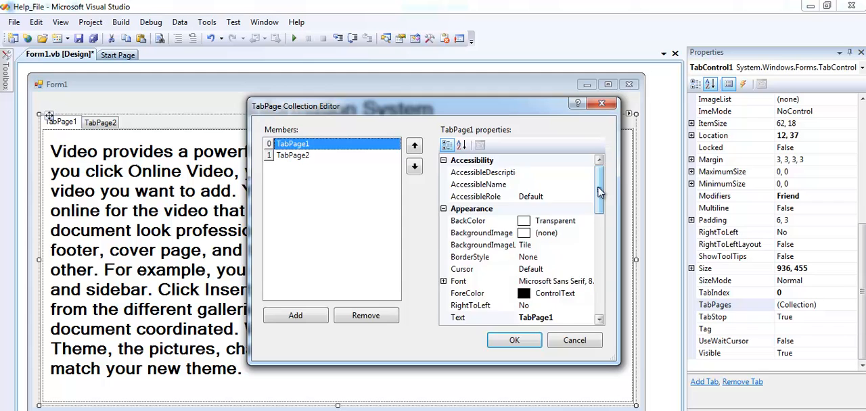
scroll(down, 3)
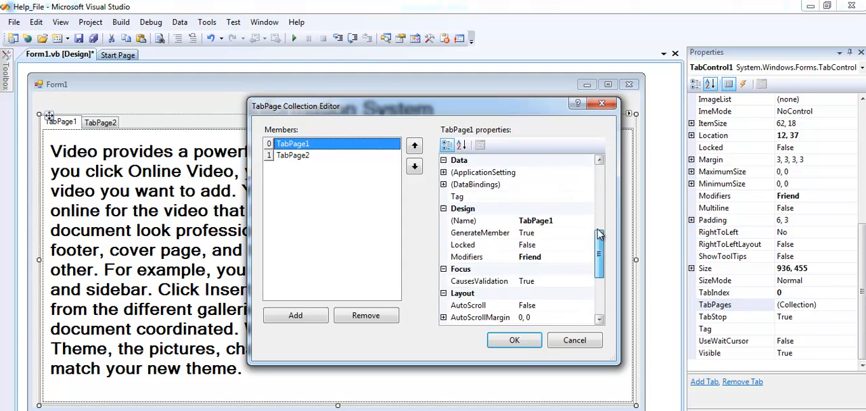
scroll(down, 3)
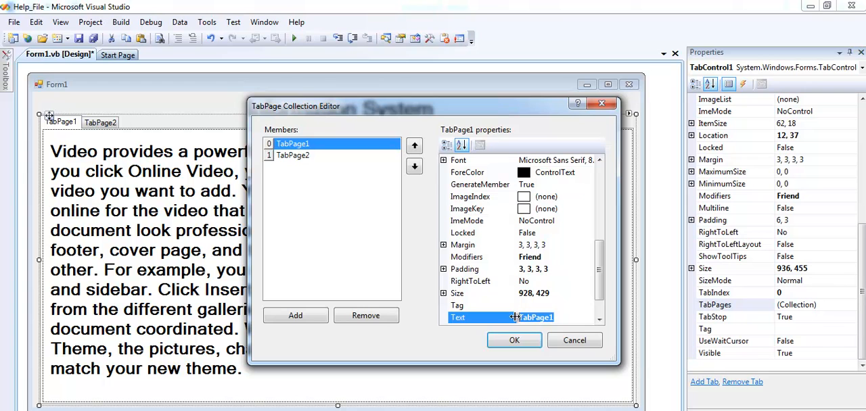
text(Syste)
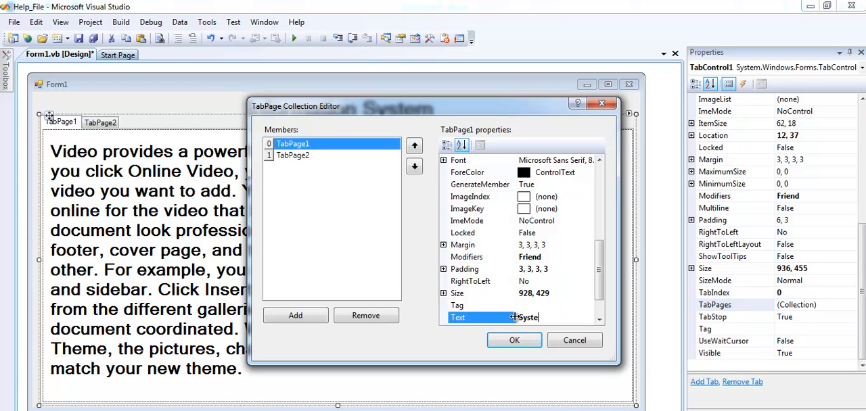
text(System Info)
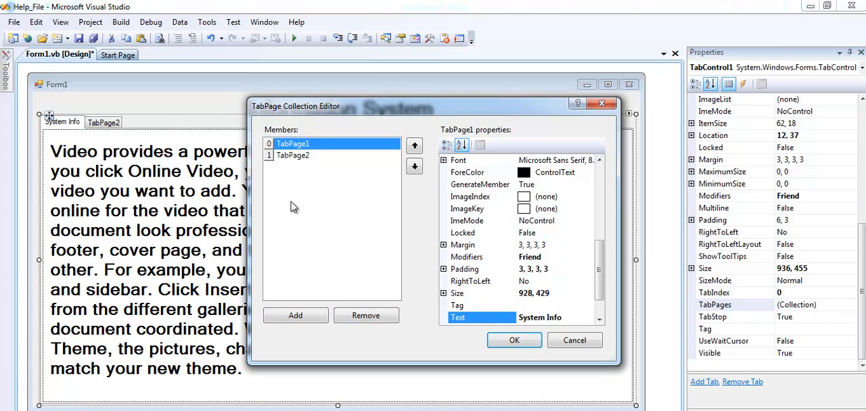
click(293, 156)
text(Help)
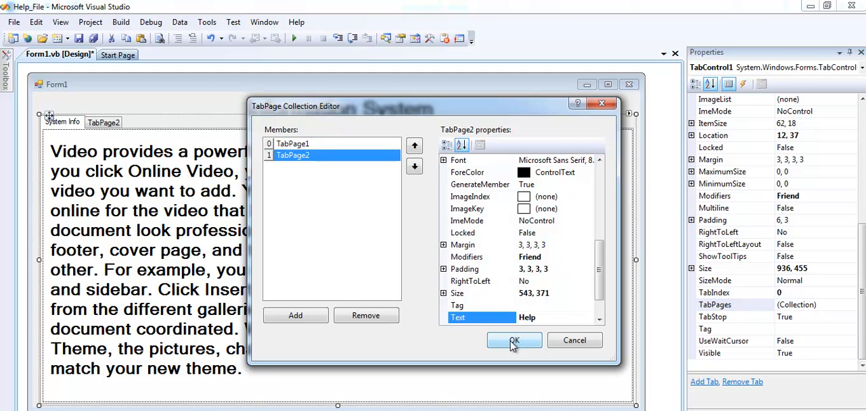
click(514, 341)
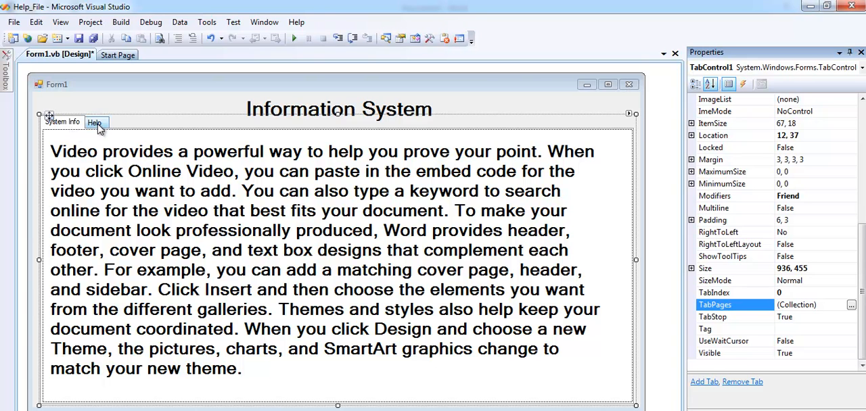
click(94, 122)
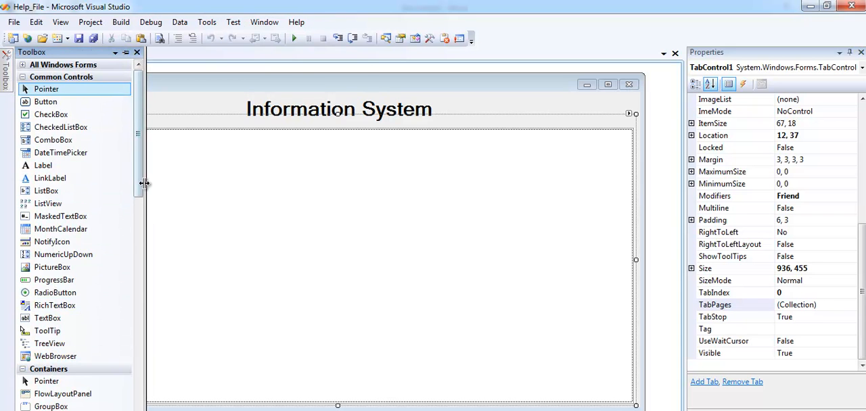
- Place a SplitContainer on the Help tab page, dividing it into Panel1 and Panel2
scroll(down, 3)
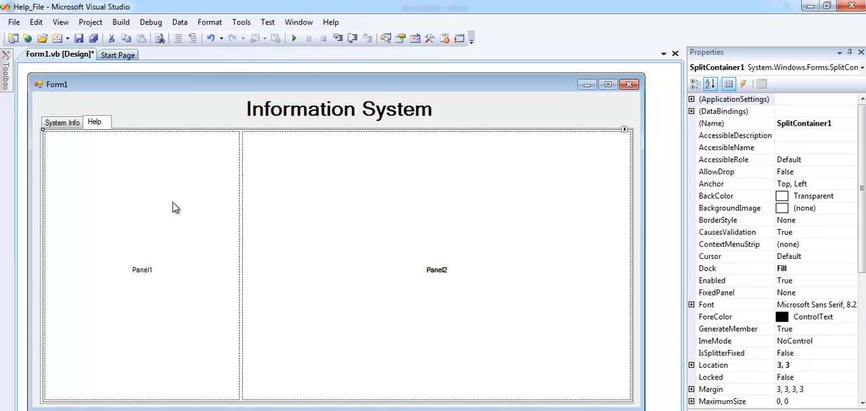
mouse_move(379, 222)
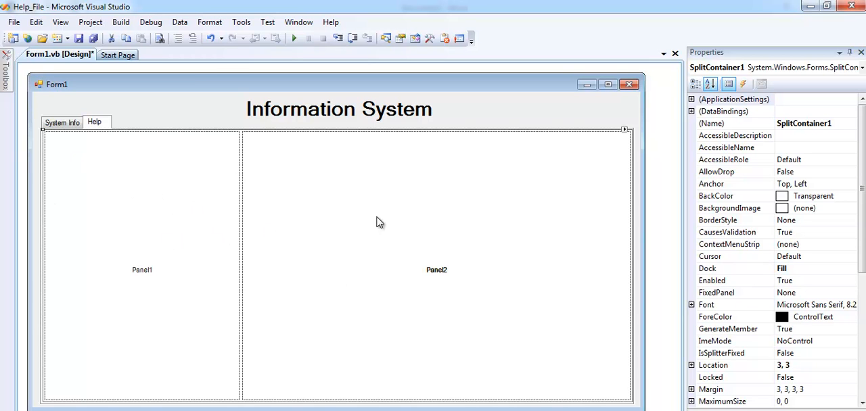
mouse_move(230, 139)
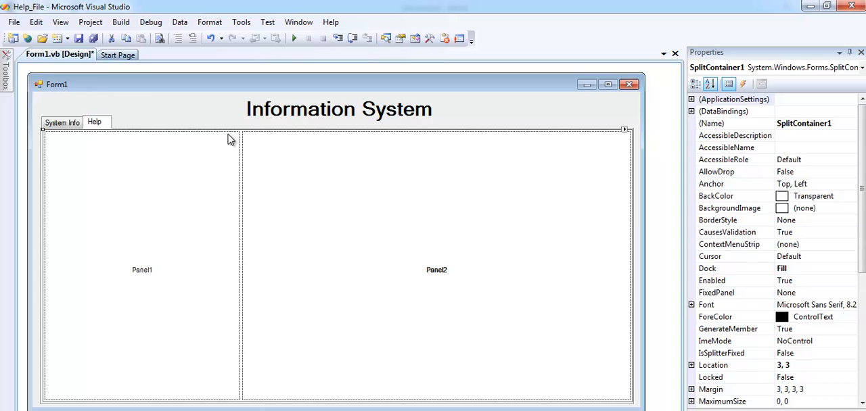
- Draw a RichTextBox filling Panel2 of the Help page and choose its font style
click(7, 75)
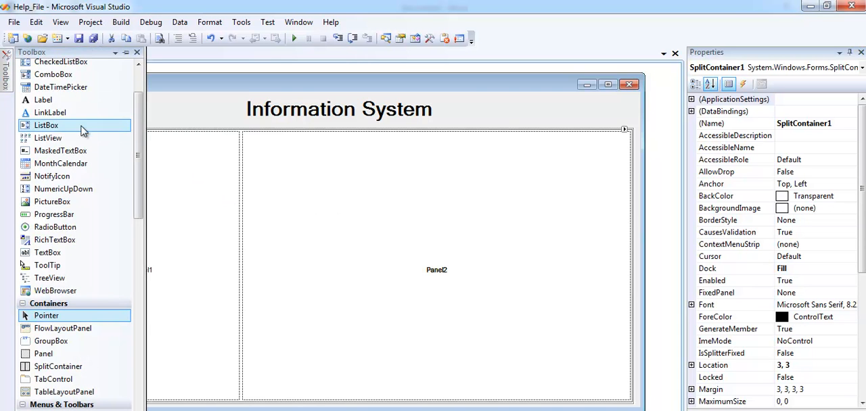
mouse_move(140, 160)
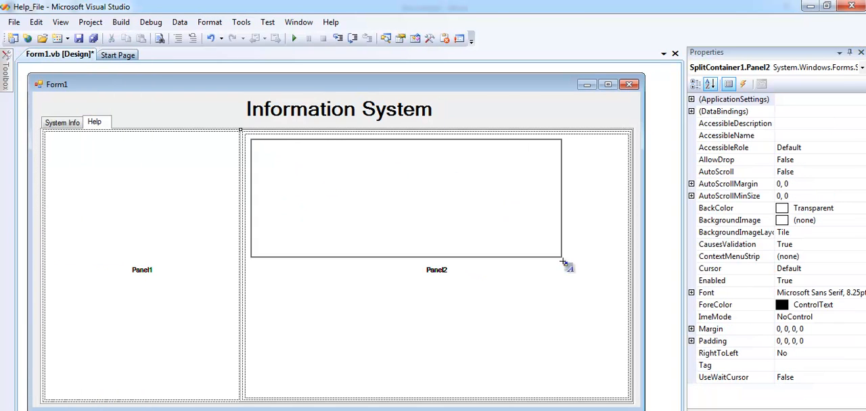
drag(562, 263, 626, 390)
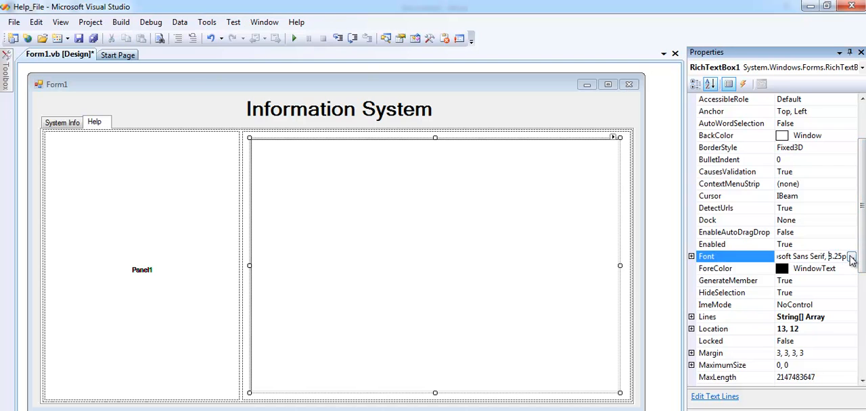
click(851, 257)
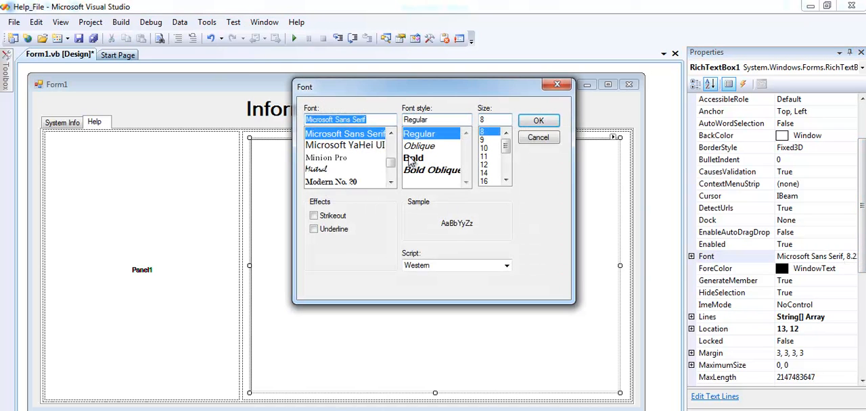
click(413, 157)
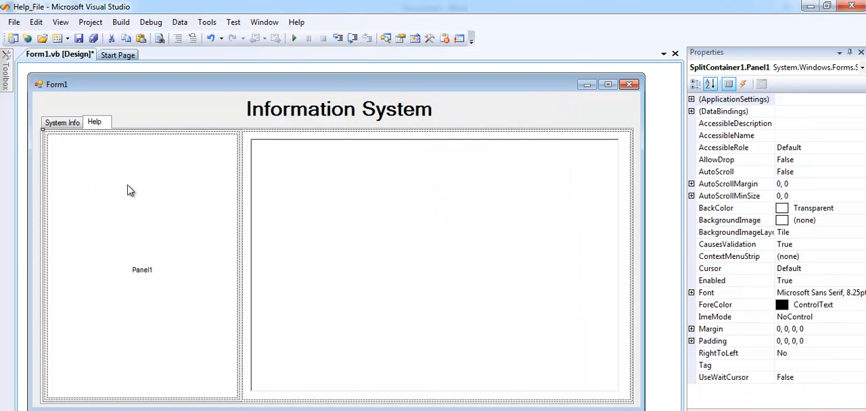
- Place a TreeView in Panel1 of the Help page and bring up its empty node editor
click(5, 74)
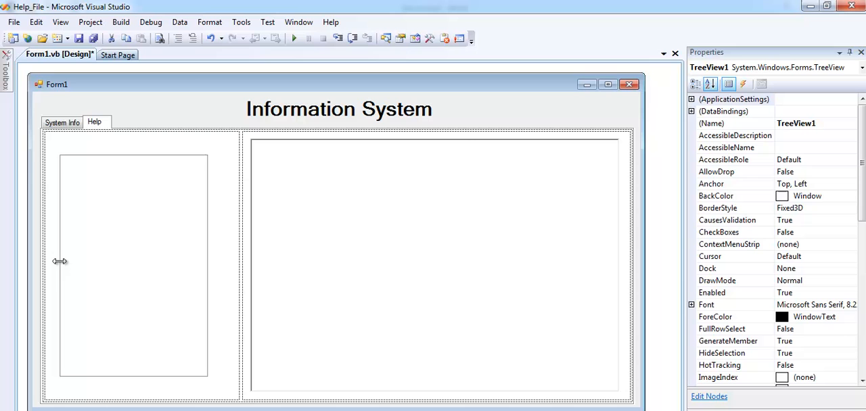
mouse_move(132, 152)
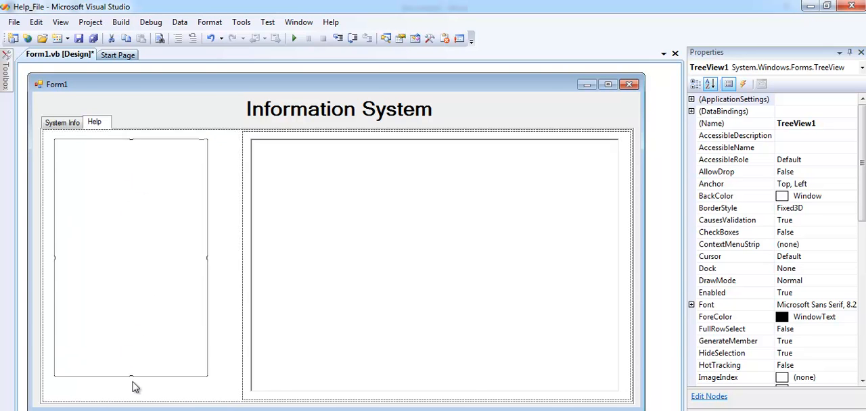
click(130, 257)
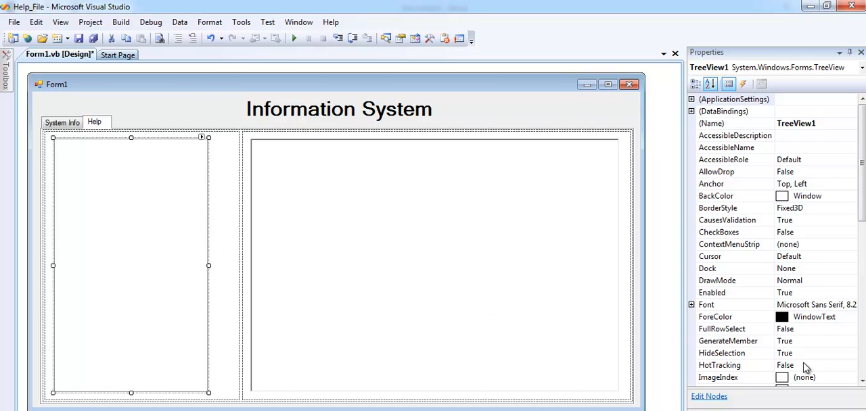
scroll(down, 3)
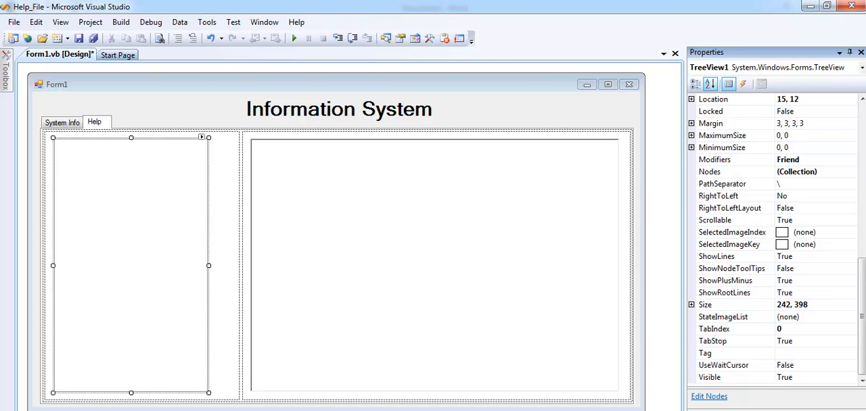
scroll(up, 3)
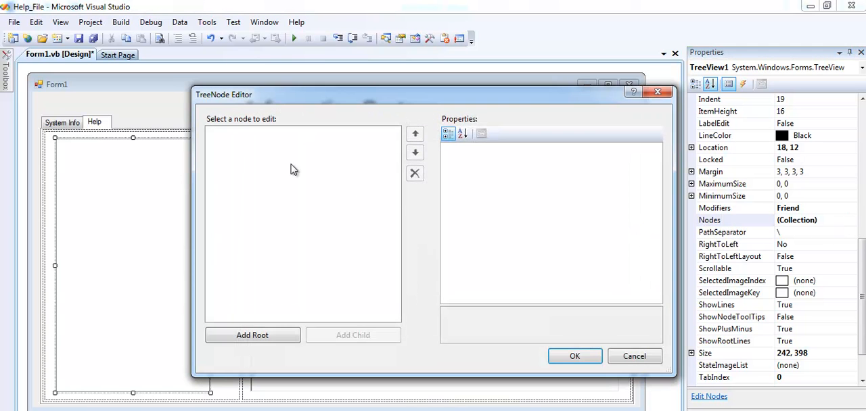
- Add root nodes 'System Information' and 'Labour' in the TreeNode Editor
click(251, 336)
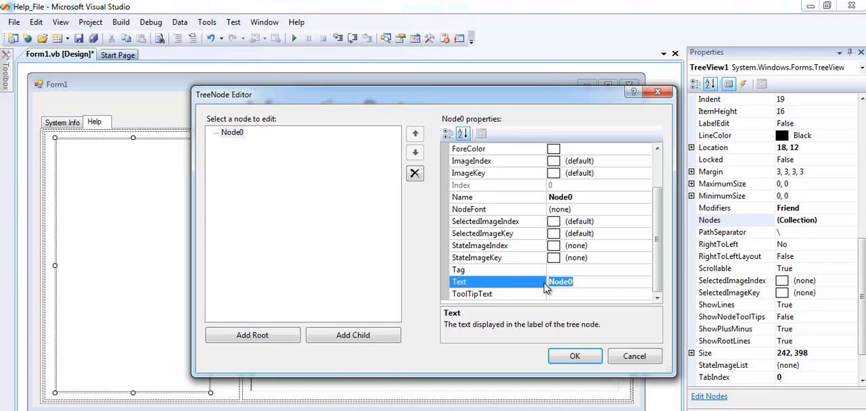
text(System Infor)
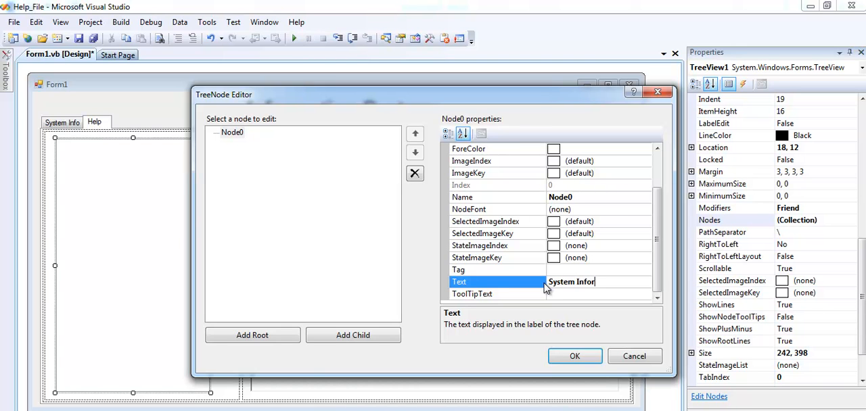
text(mation)
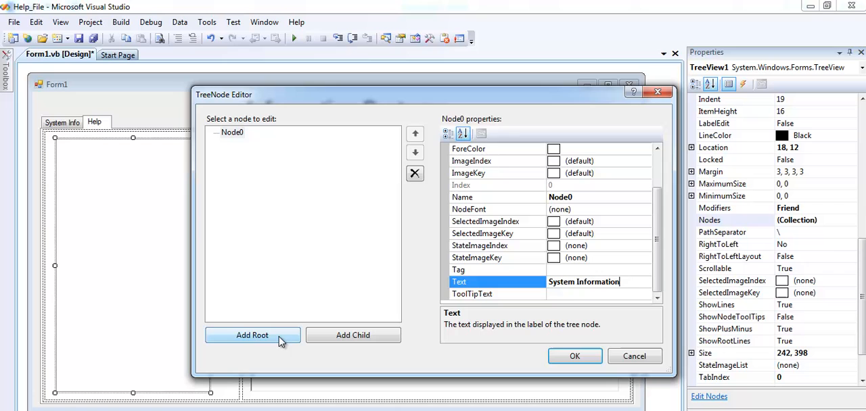
click(252, 336)
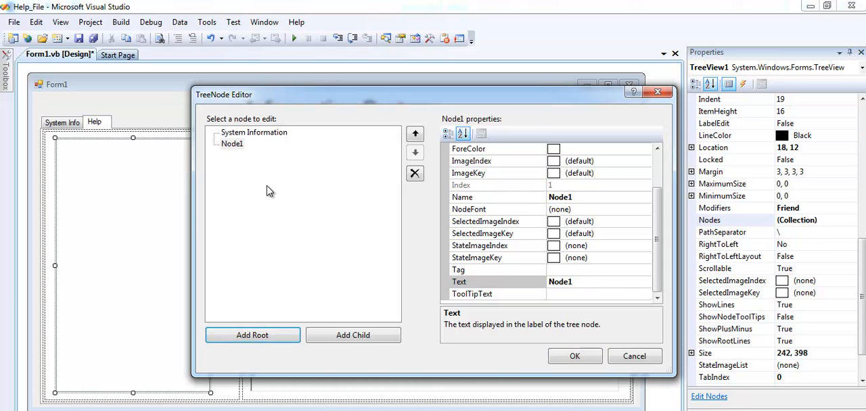
mouse_move(580, 287)
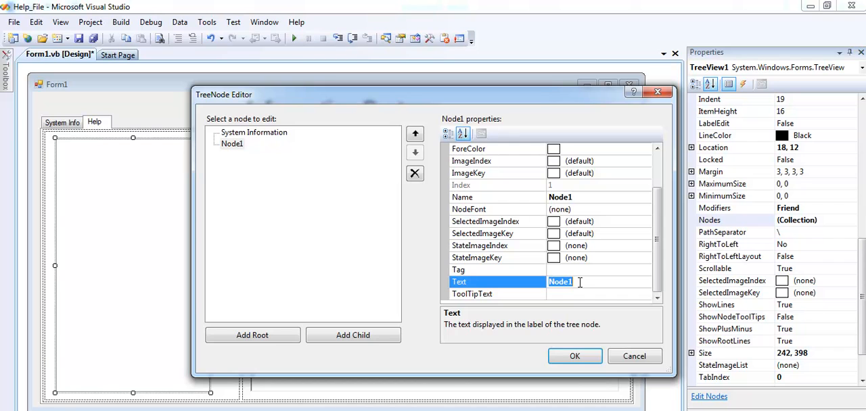
text(LAb)
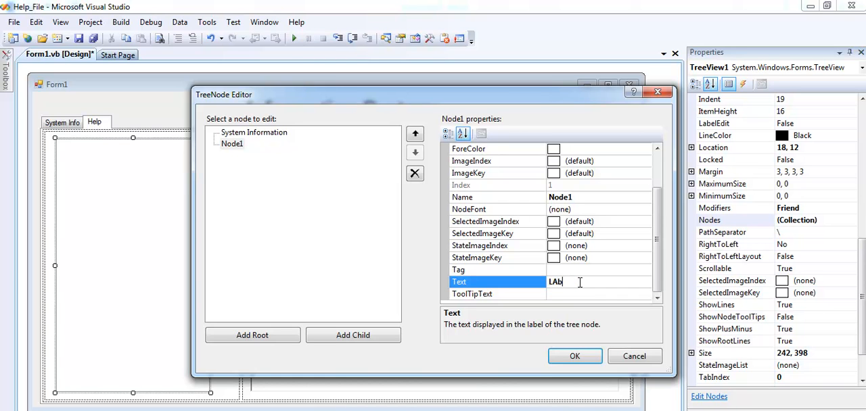
text(our)
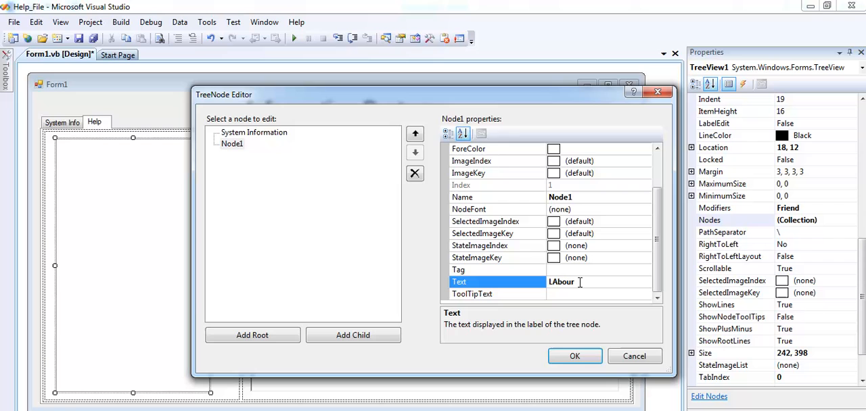
key(BackSpace)
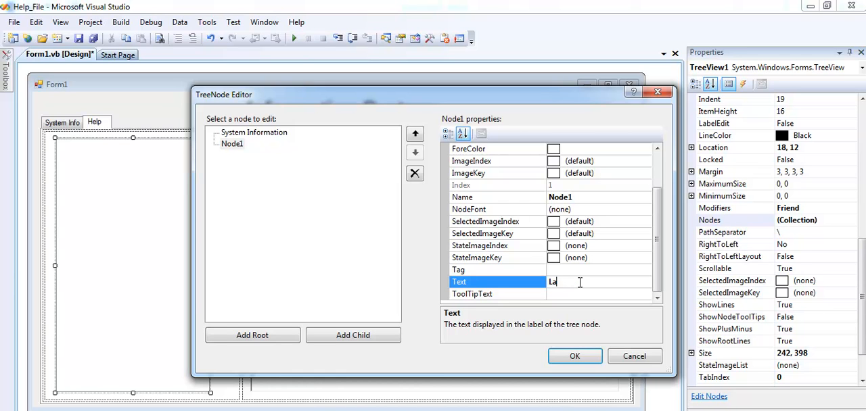
text(bour)
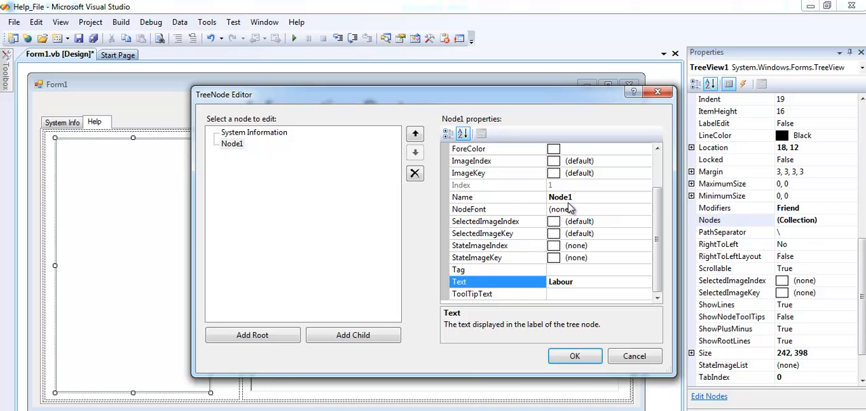
mouse_move(494, 203)
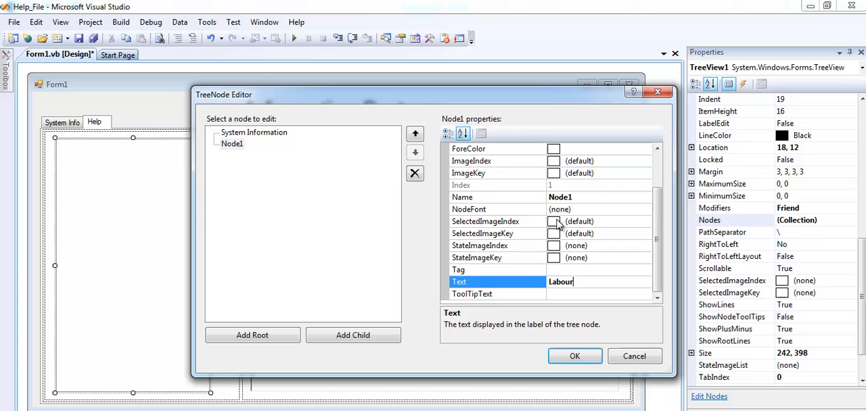
mouse_move(273, 152)
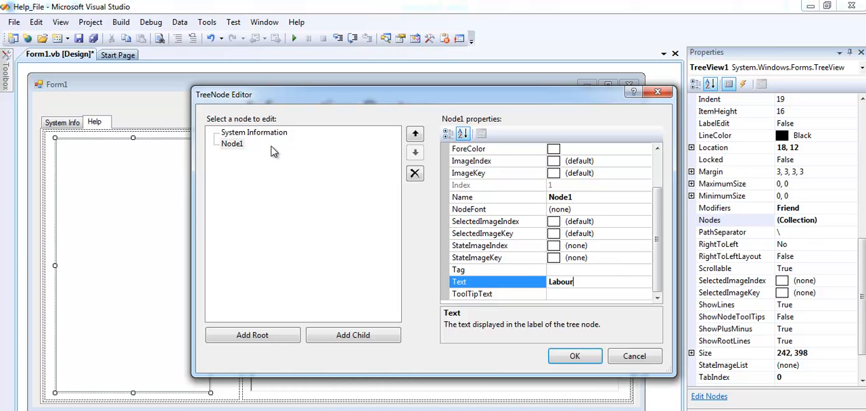
- Add root nodes 'Travel' and 'Order Details' and confirm the four help topics
click(255, 132)
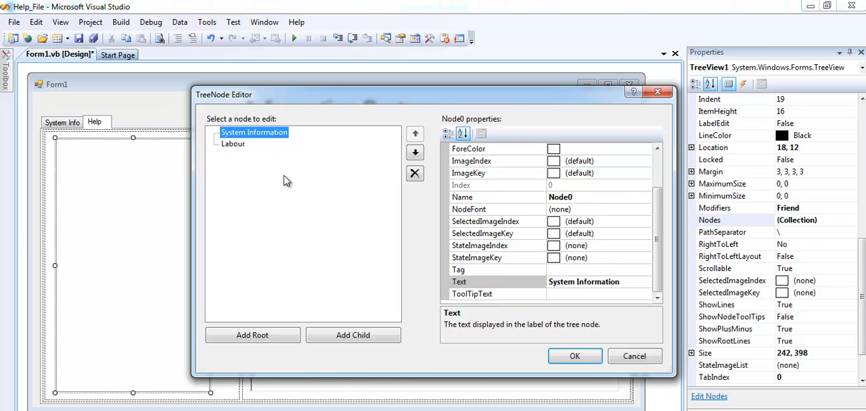
click(251, 336)
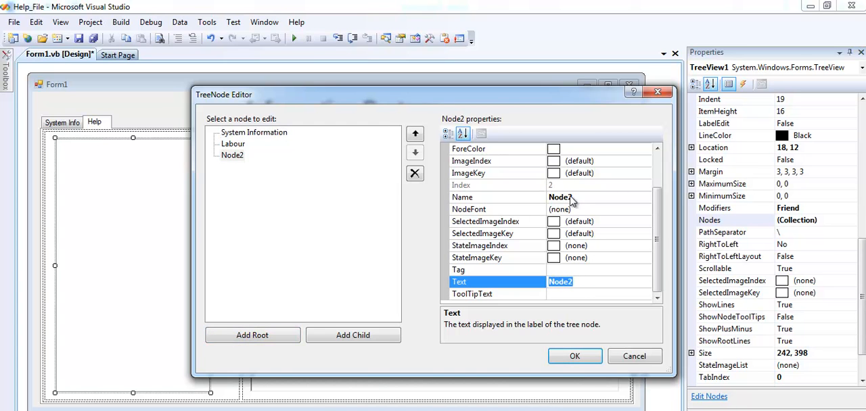
mouse_move(606, 277)
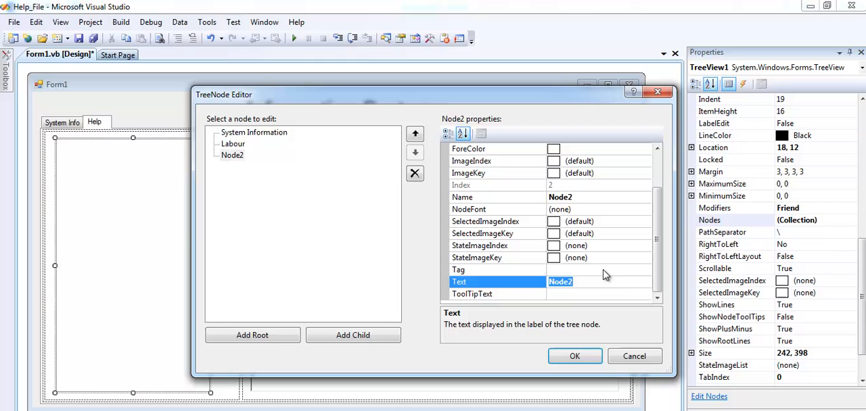
text(Travel)
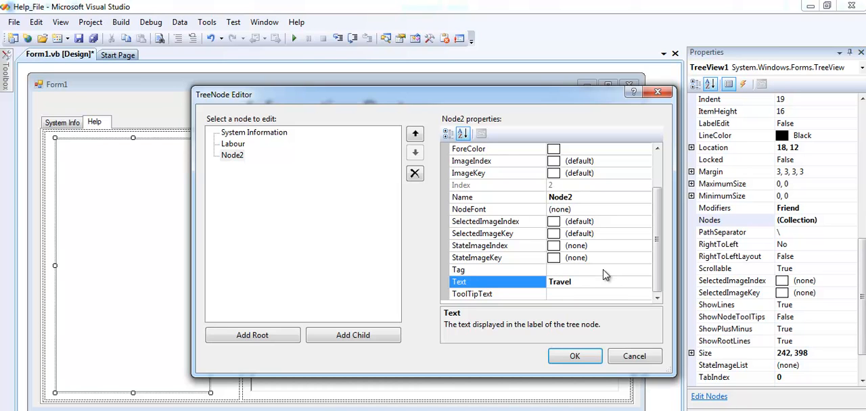
click(251, 335)
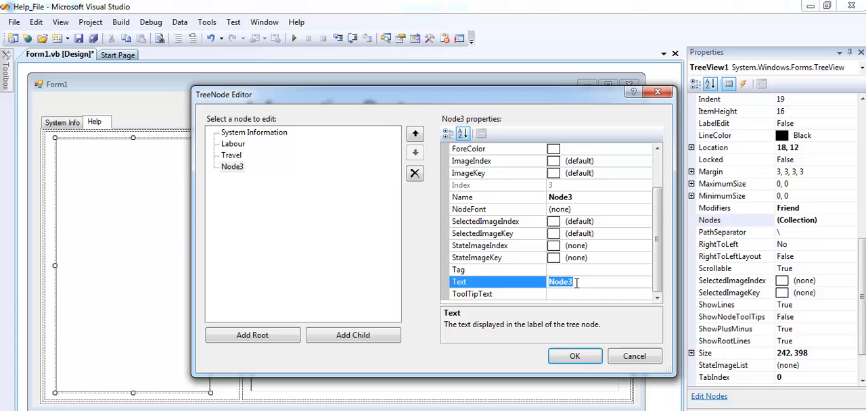
text(0)
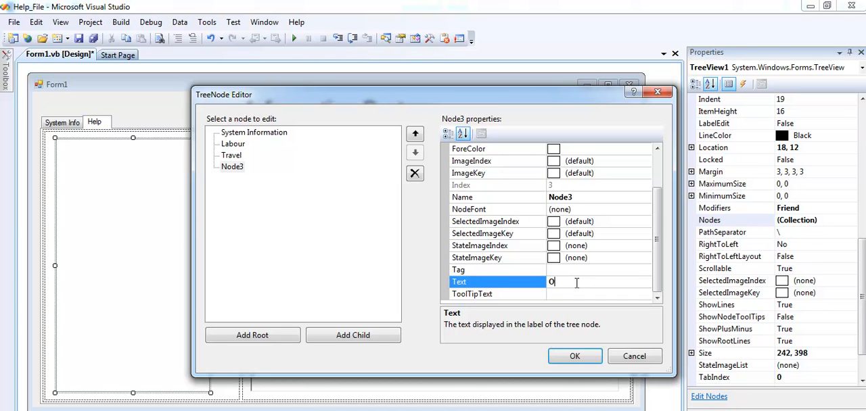
text(Order)
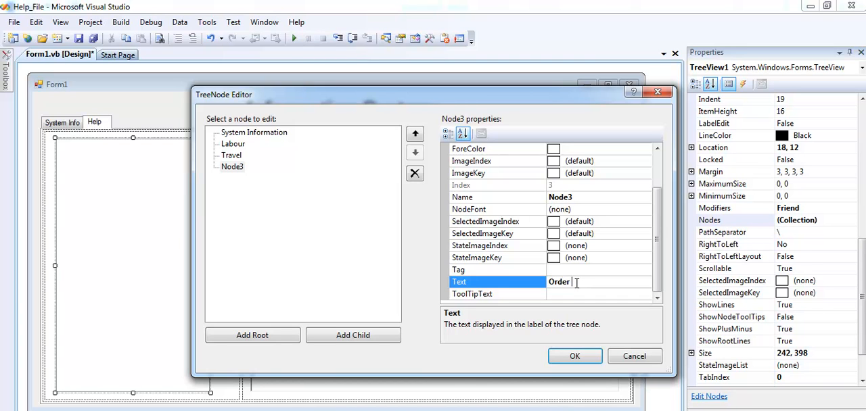
text(Details)
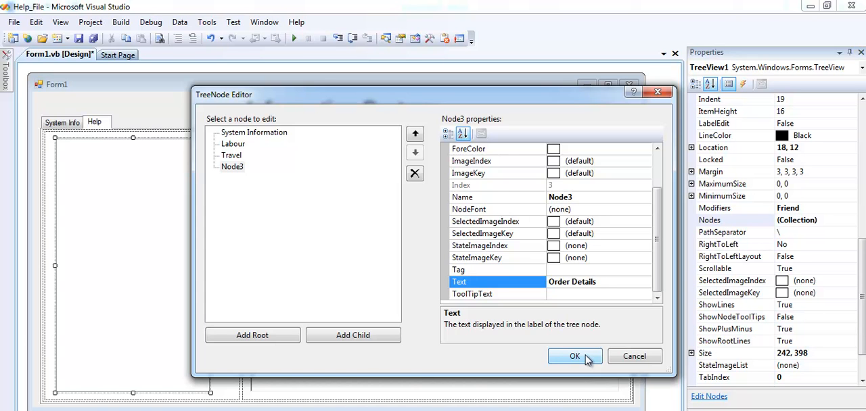
click(574, 357)
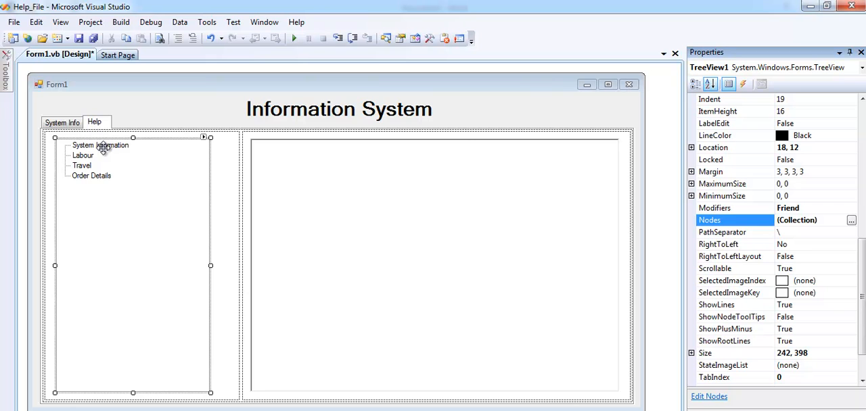
mouse_move(84, 167)
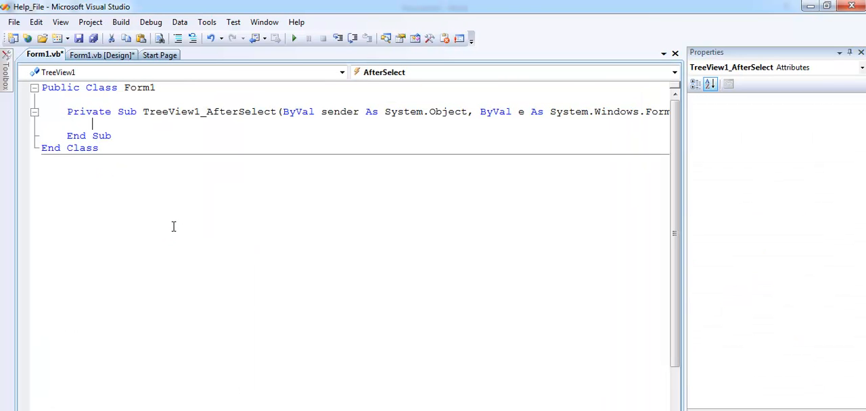
- Write If e.Node.Name = "Node0" Then RichTextBox1.Text = "" in the TreeView1_AfterSelect handler
text(if)
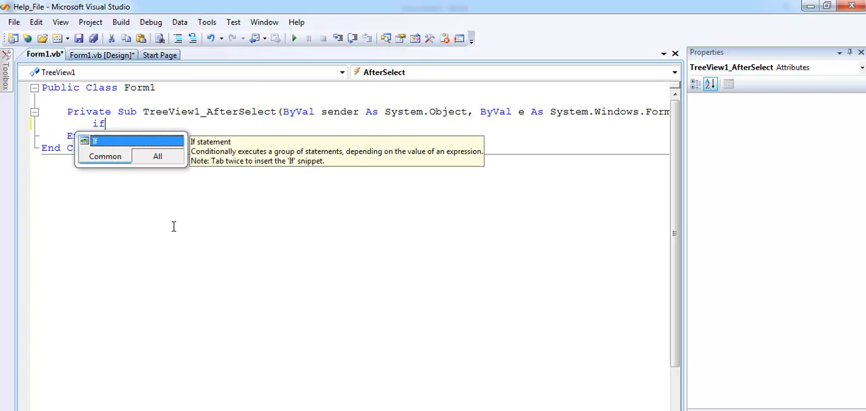
text(e.Node)
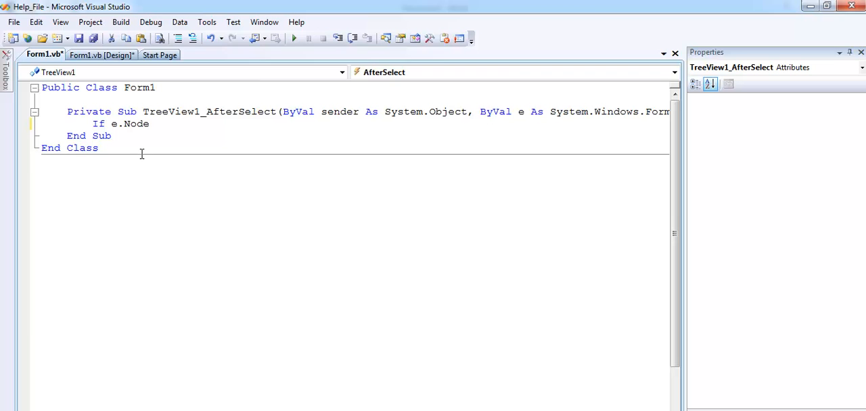
text(.n)
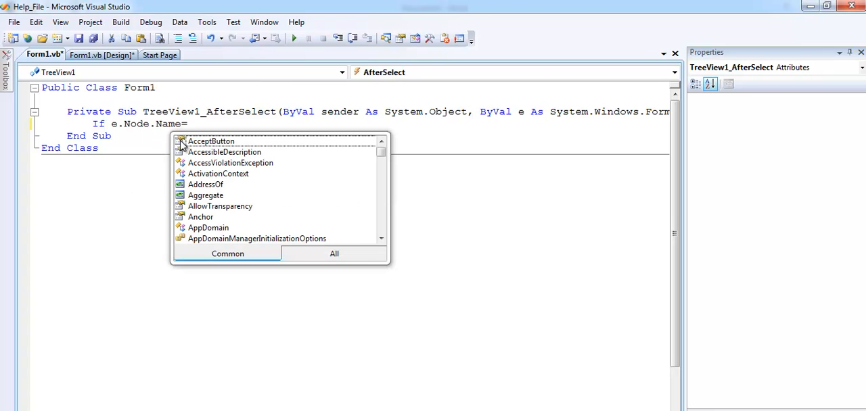
text(")
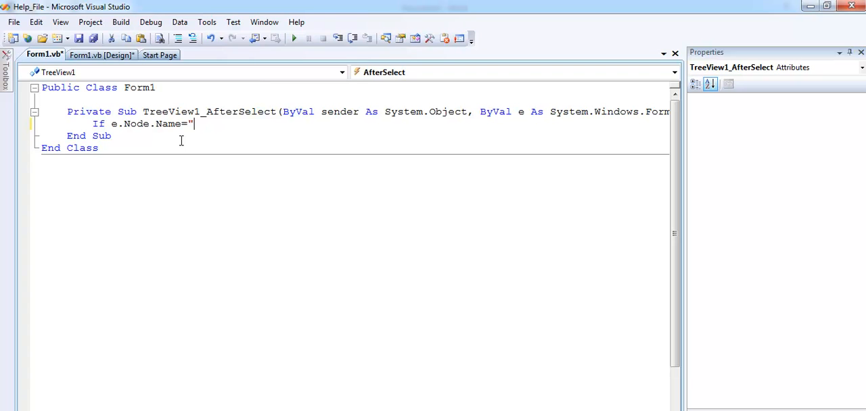
text(Node)
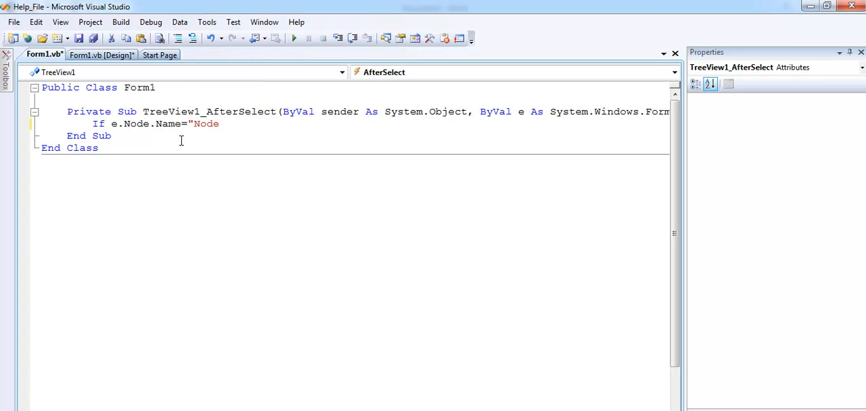
text(0" Then)
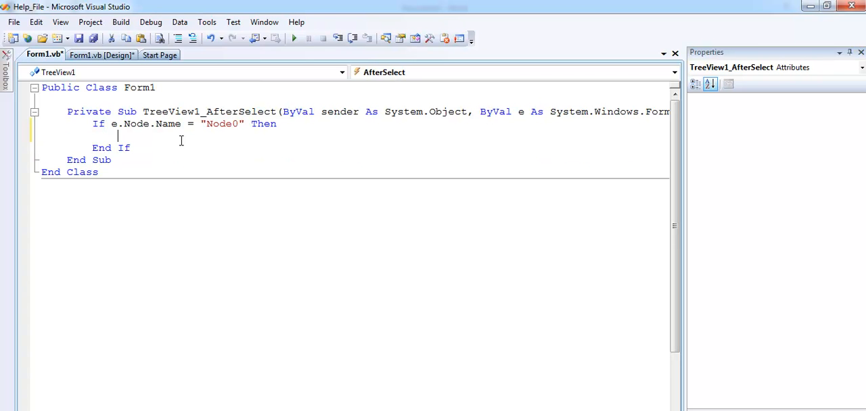
text(ri)
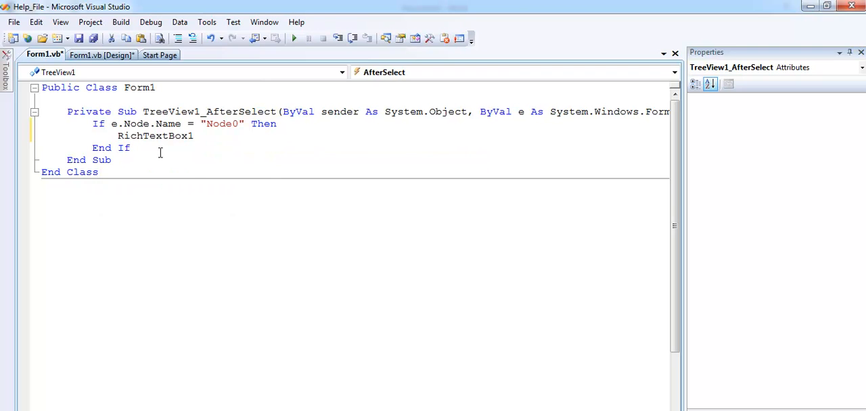
text(.Text)
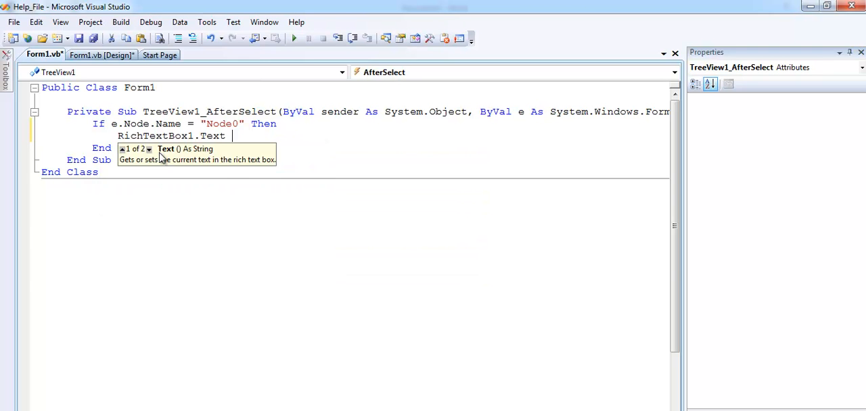
text(="")
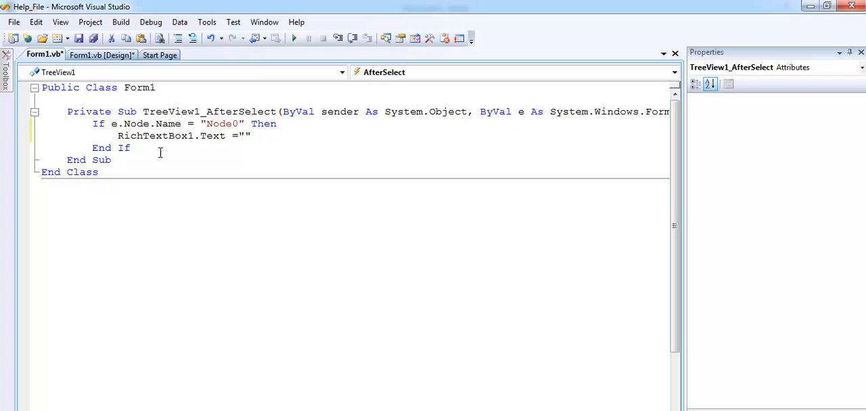
- Paste the copied Word filler paragraph between the quotes as the System Information help text
click(244, 135)
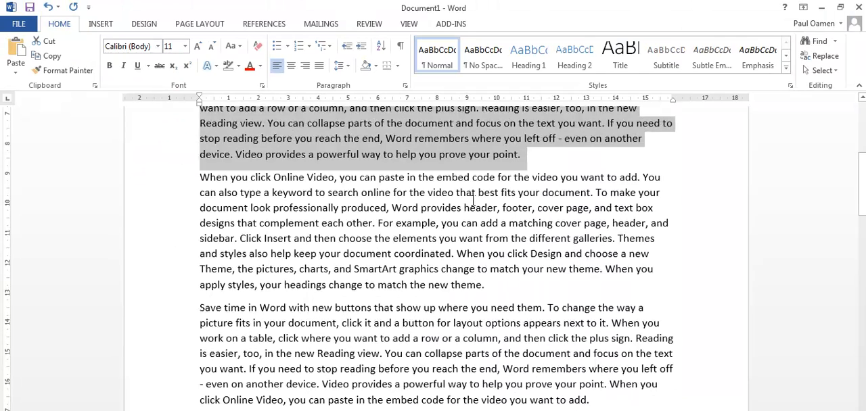
scroll(down, 3)
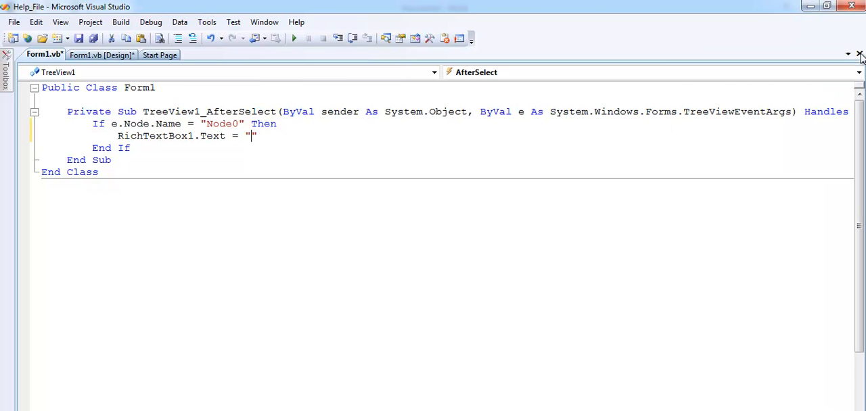
text(ics change to match your new theme. When you apply styles, your headings change to match the new theme.)
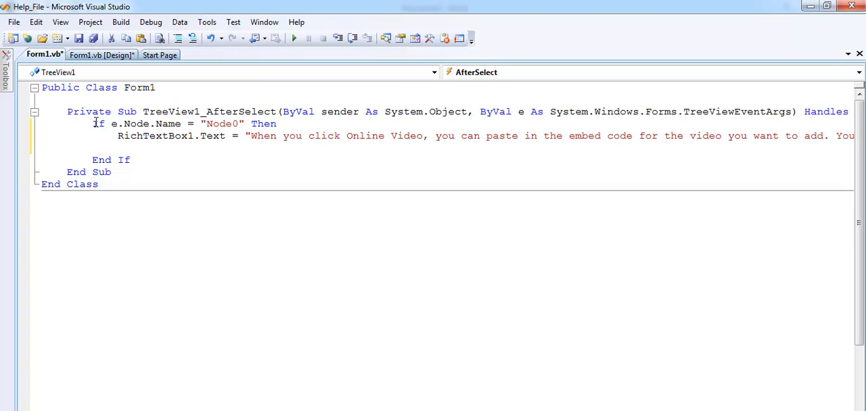
drag(92, 123, 130, 159)
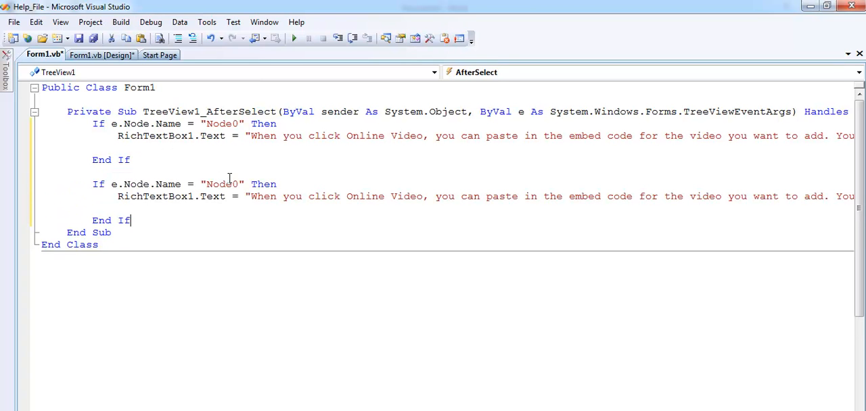
- Add empty-text branches for Node1 and Node2 and grab a sample paragraph from Word
text(1)
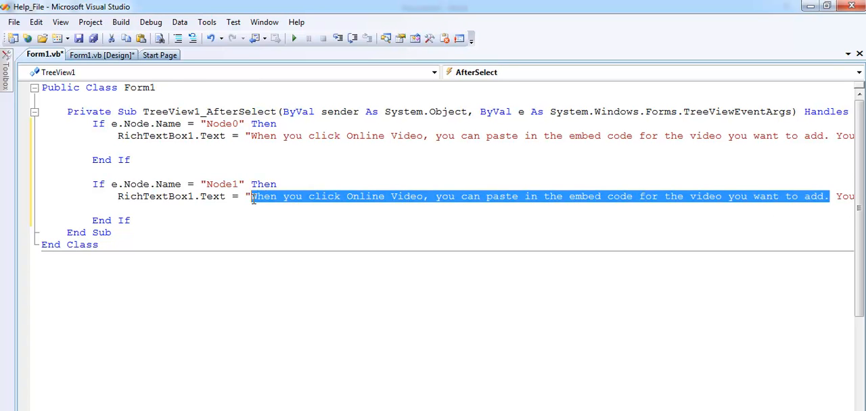
text(You can also type a keyword to search online for the video that best fits your document. To ma)
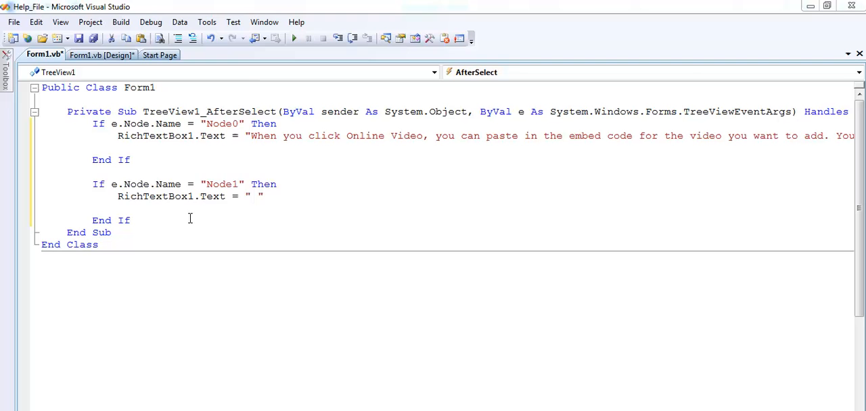
drag(92, 184, 131, 220)
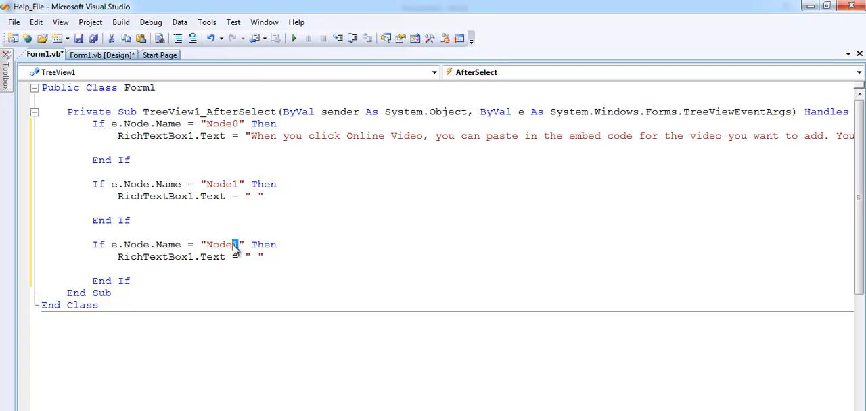
text(2)
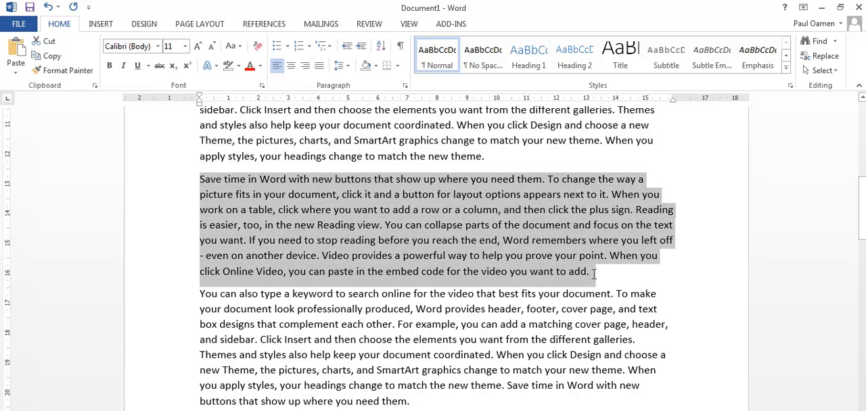
mouse_move(586, 279)
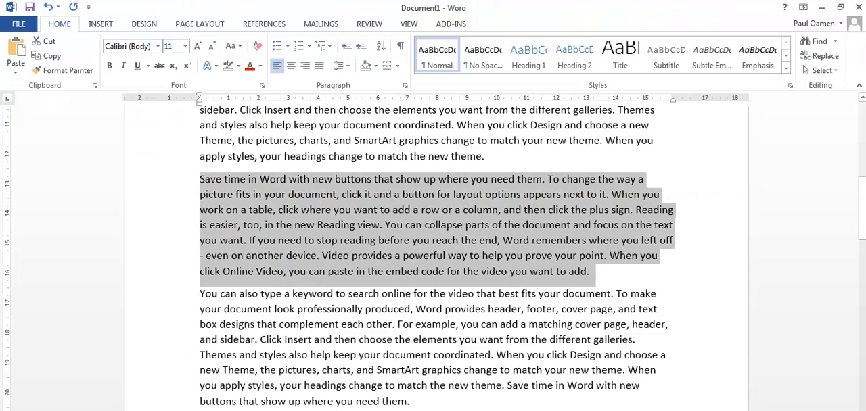
- Fill the Node1, Node2 and Node3 branches with pasted help paragraphs and return to the form designer
scroll(down, 3)
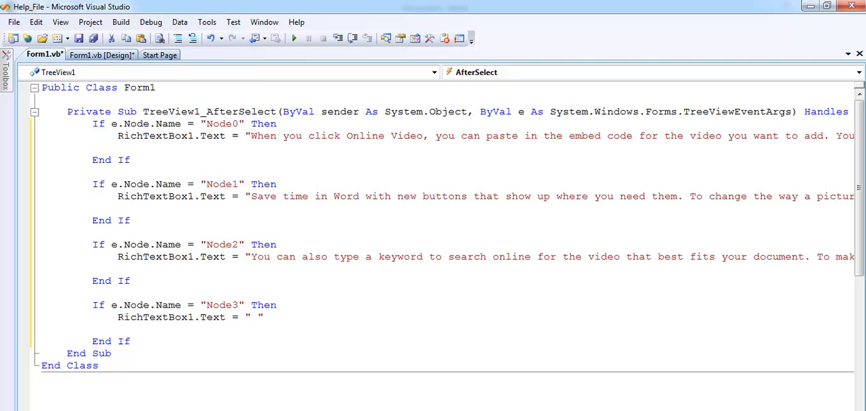
mouse_move(204, 222)
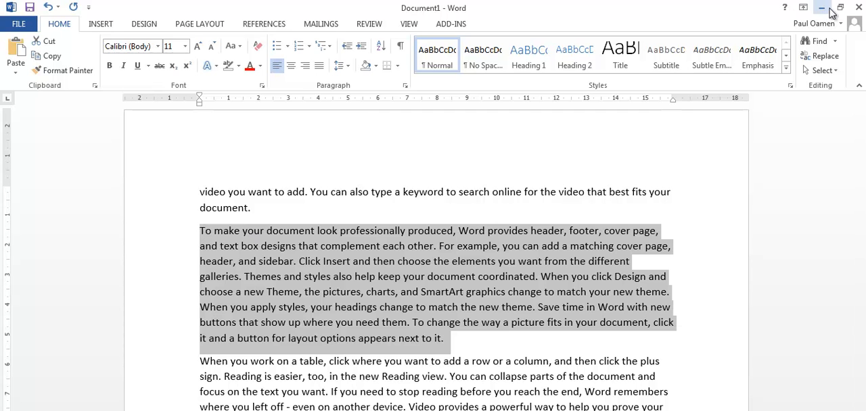
click(823, 8)
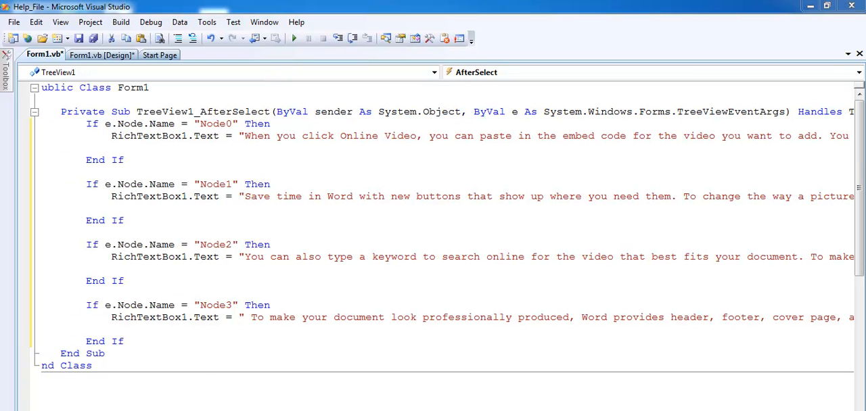
mouse_move(301, 180)
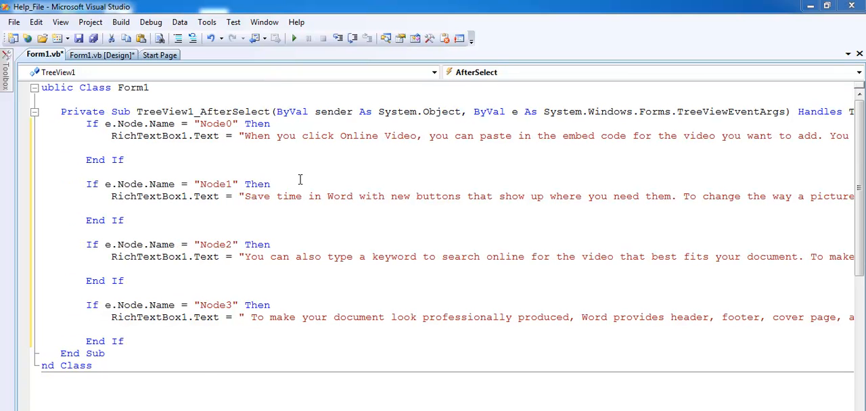
mouse_move(117, 138)
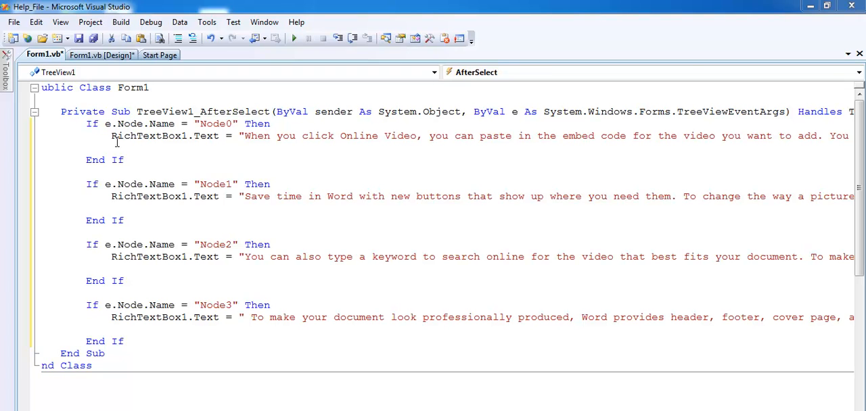
mouse_move(124, 251)
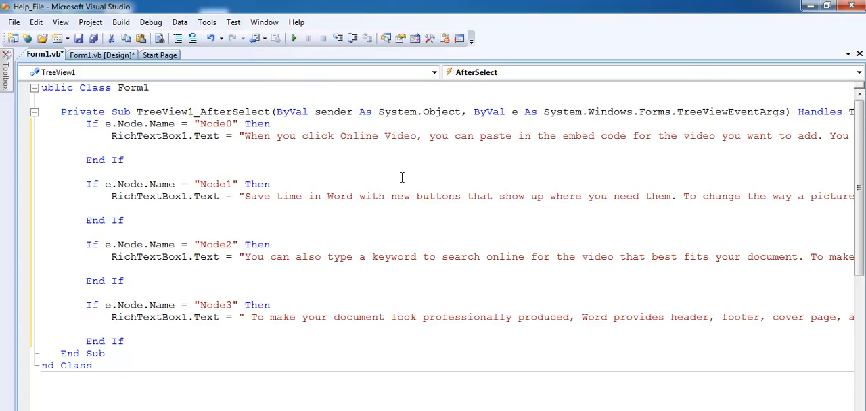
click(100, 55)
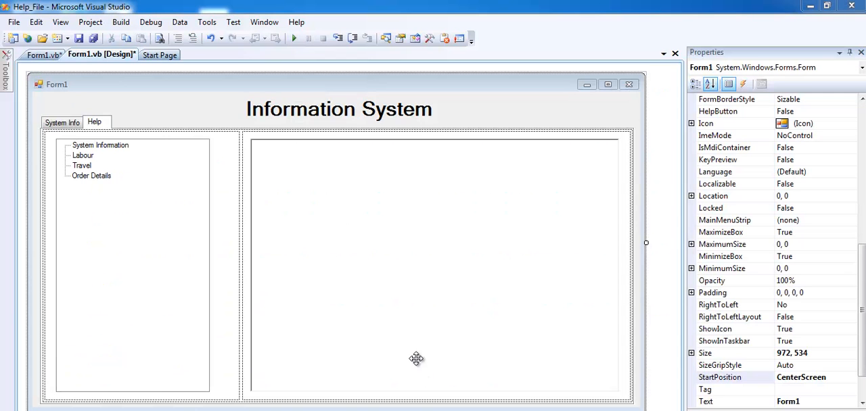
mouse_move(295, 39)
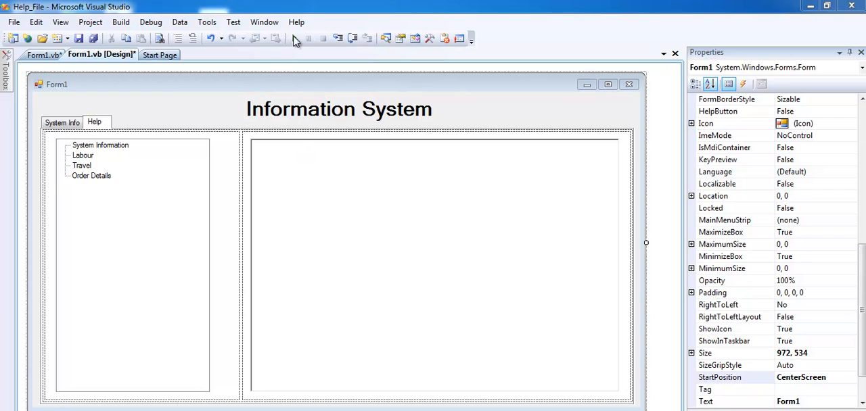
mouse_move(294, 38)
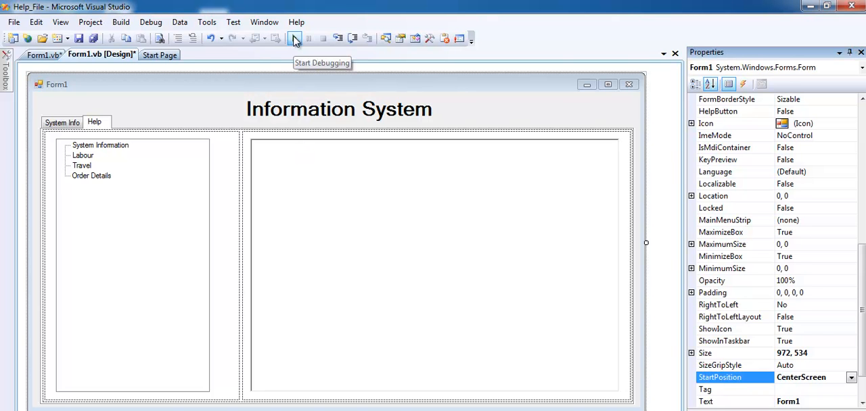
- Run the Information System form and switch to its Help page
click(294, 38)
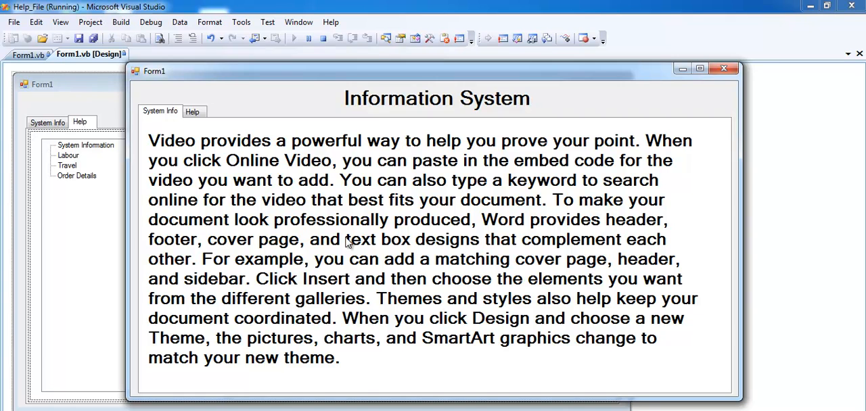
mouse_move(268, 187)
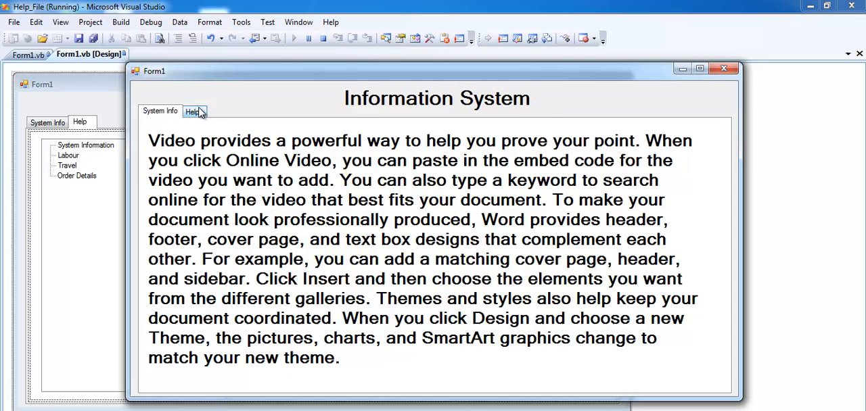
click(192, 111)
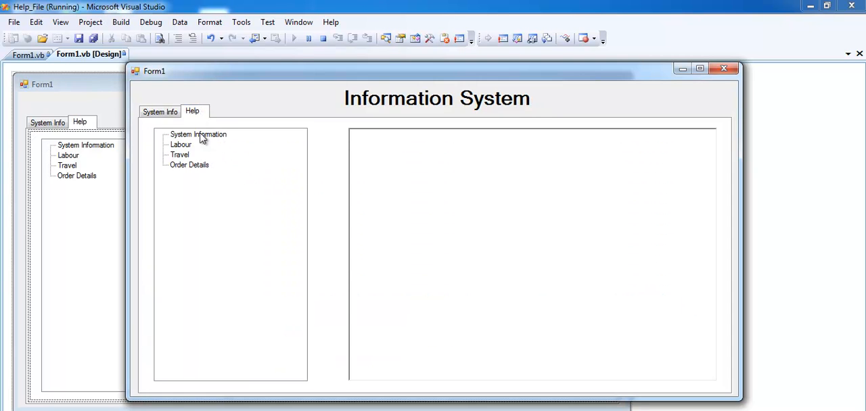
- Check that System Information, Labour, Travel and Order Details each show their own help paragraph
click(197, 134)
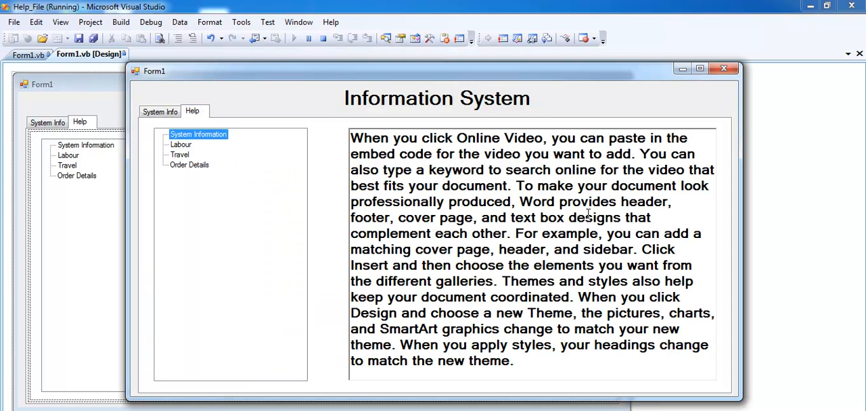
click(181, 145)
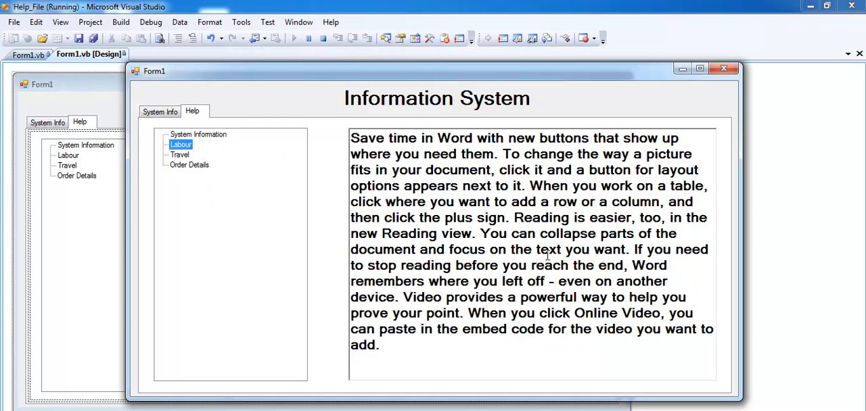
click(180, 155)
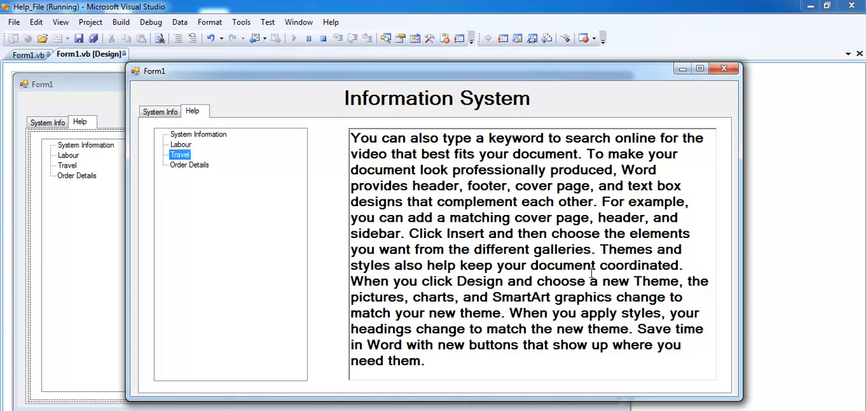
click(190, 166)
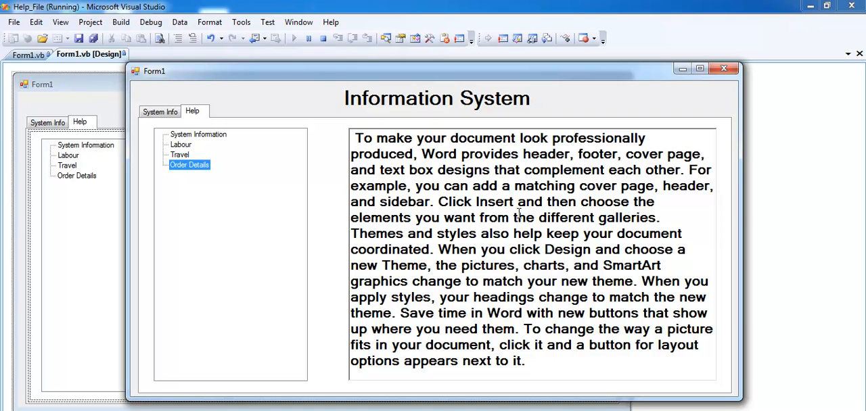
mouse_move(203, 138)
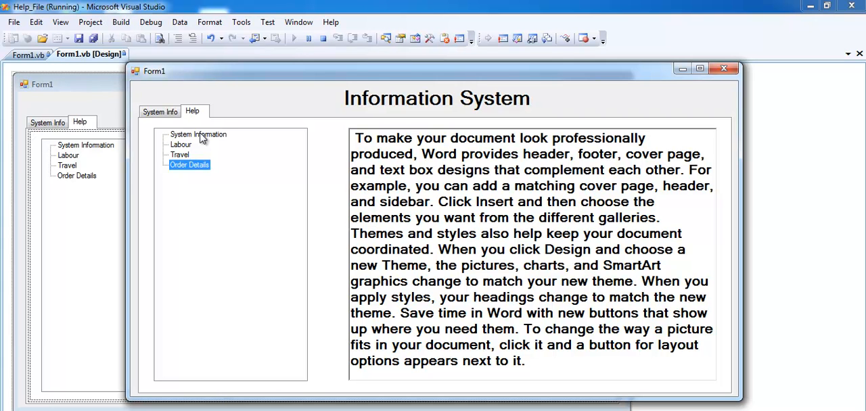
click(197, 134)
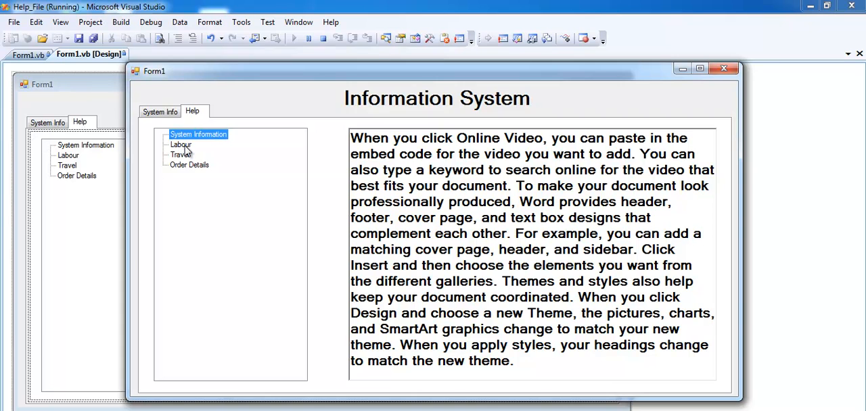
mouse_move(633, 238)
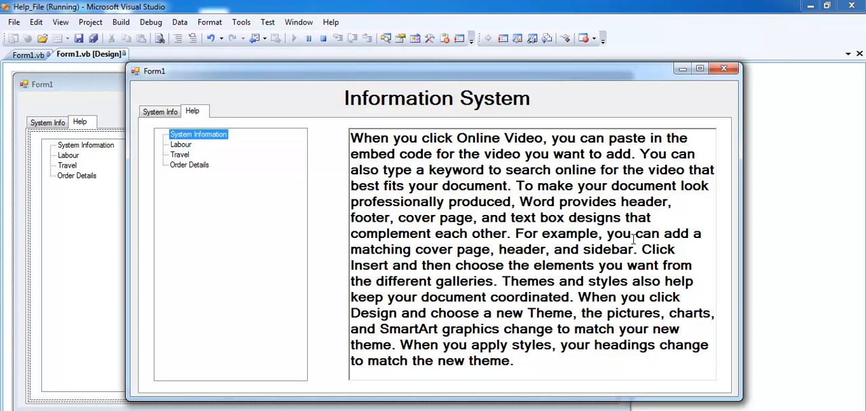